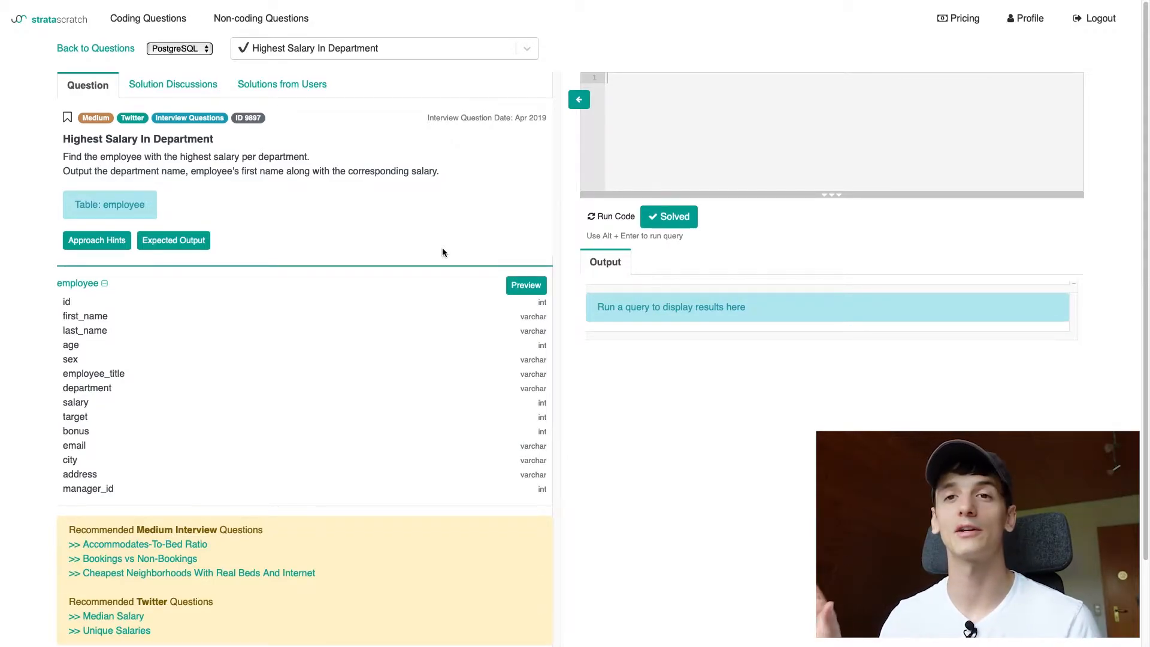
mouse_move(770, 238)
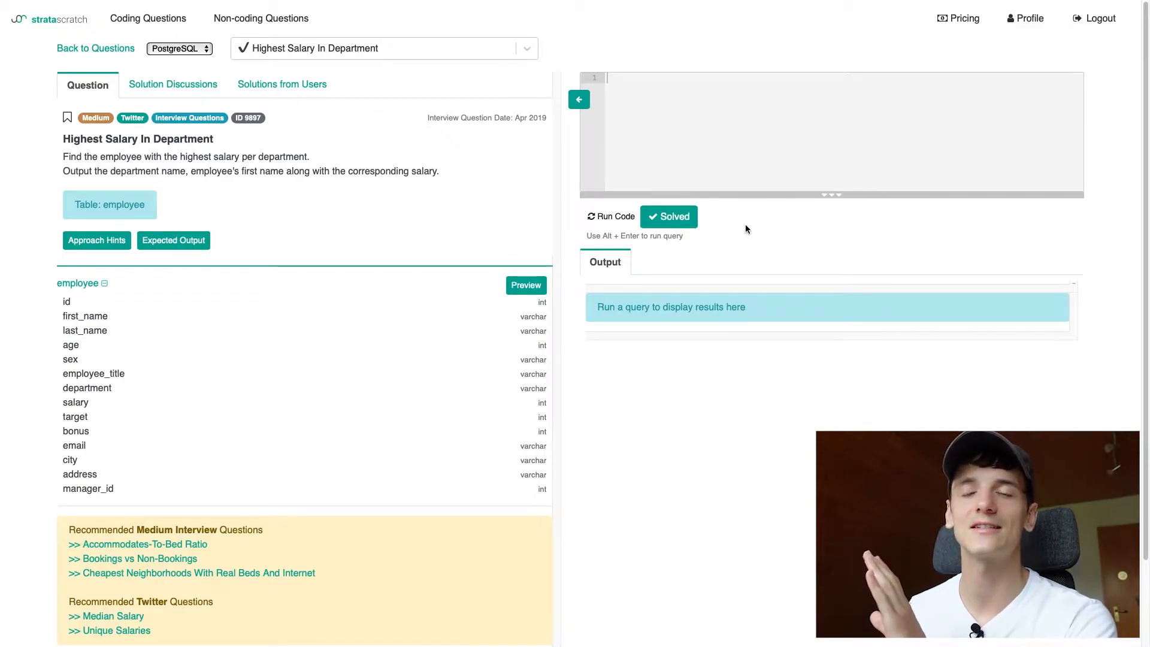
mouse_move(737, 238)
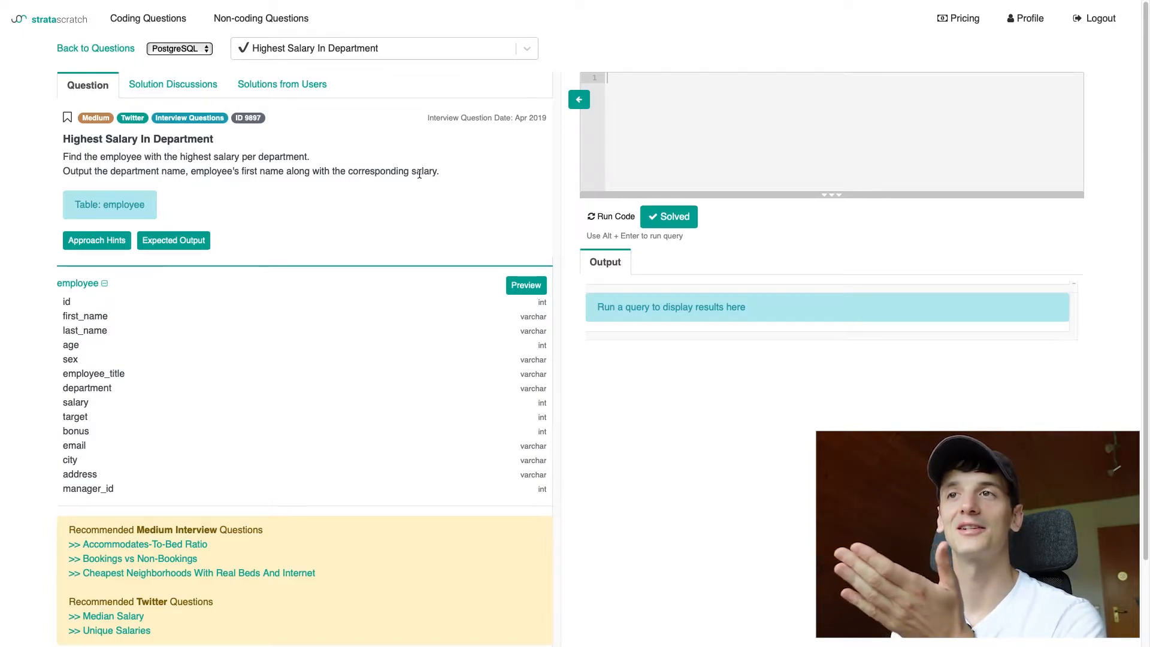
mouse_move(312, 150)
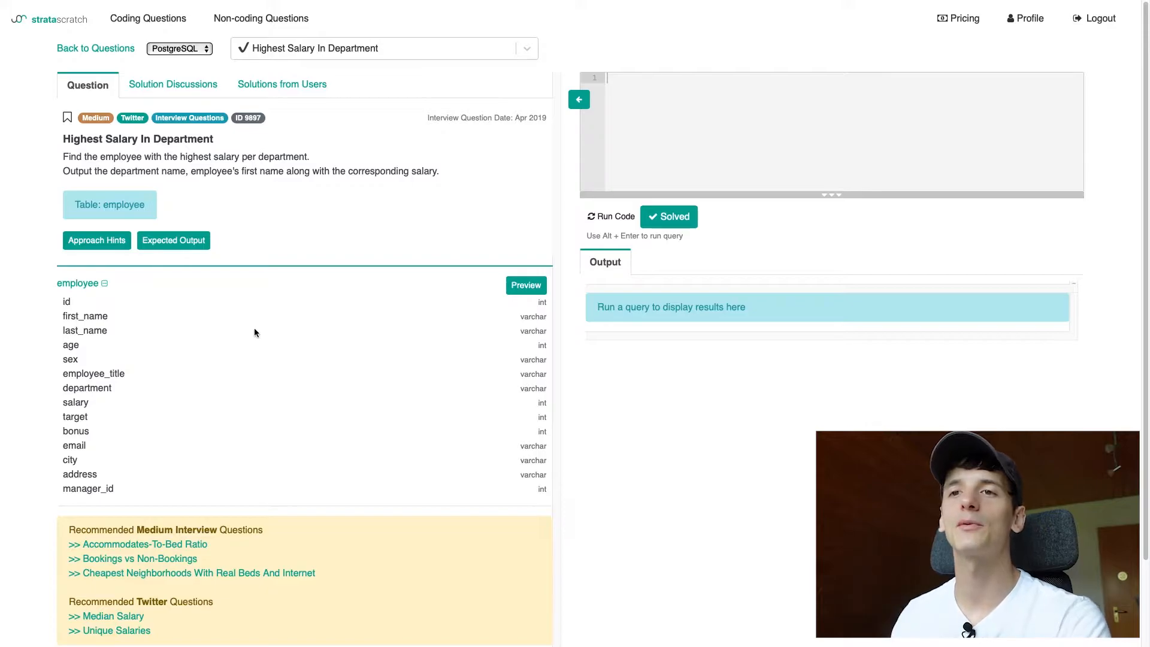
mouse_move(258, 328)
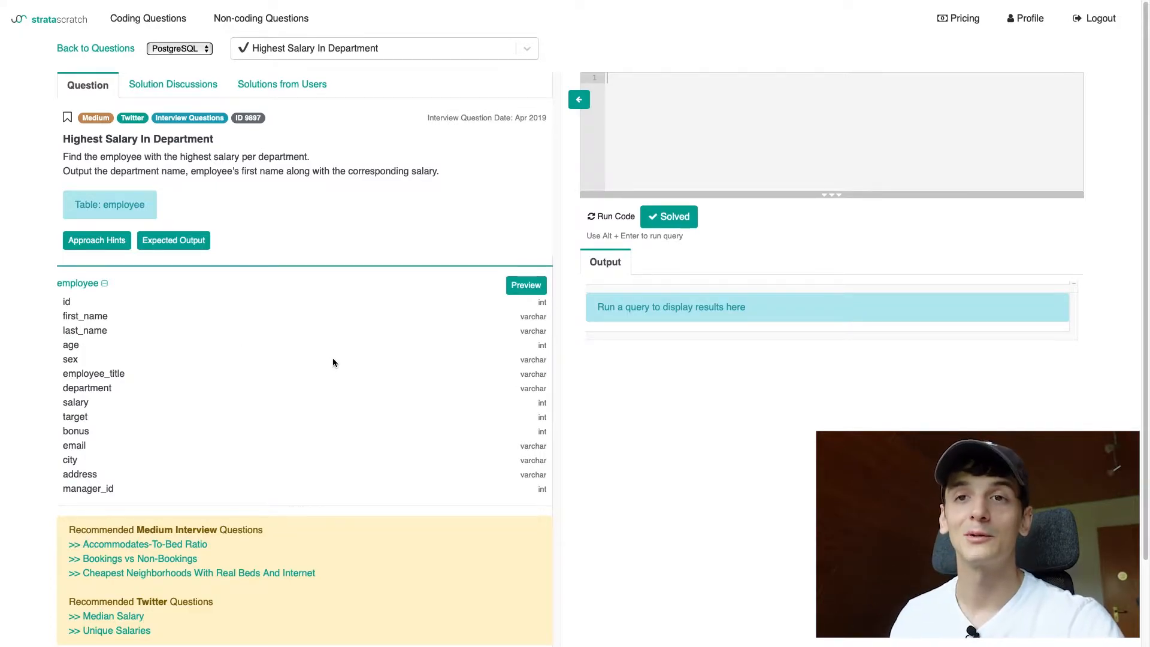
- Begin the query with SELECT and display the expected output sample table
click(677, 130)
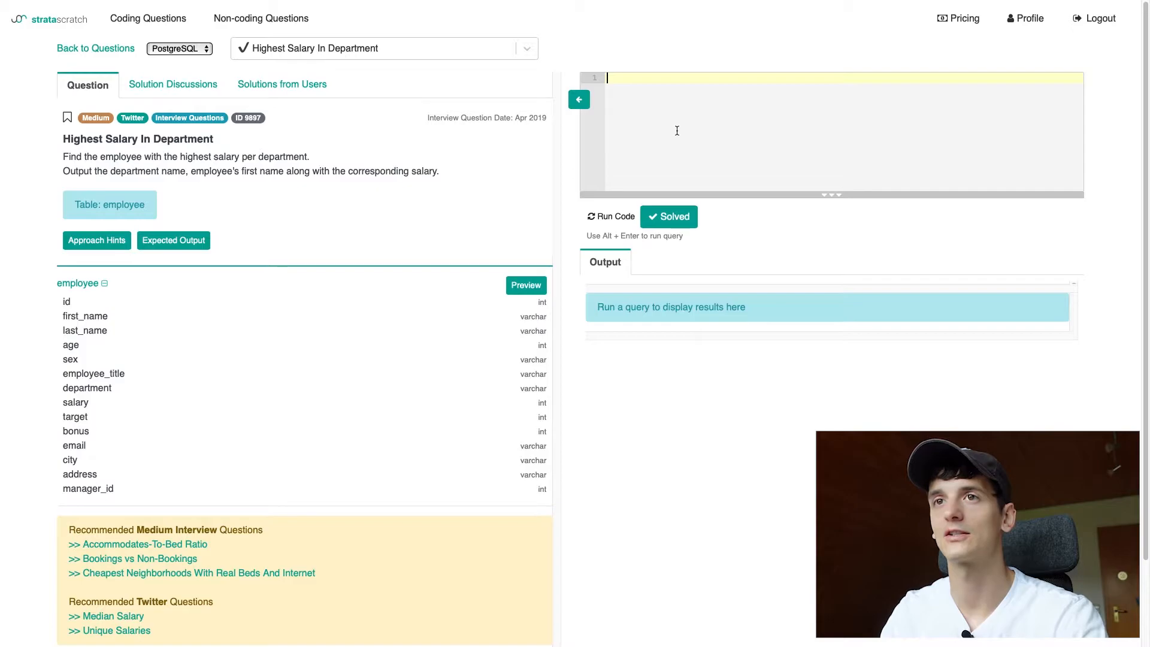
text(SELECT)
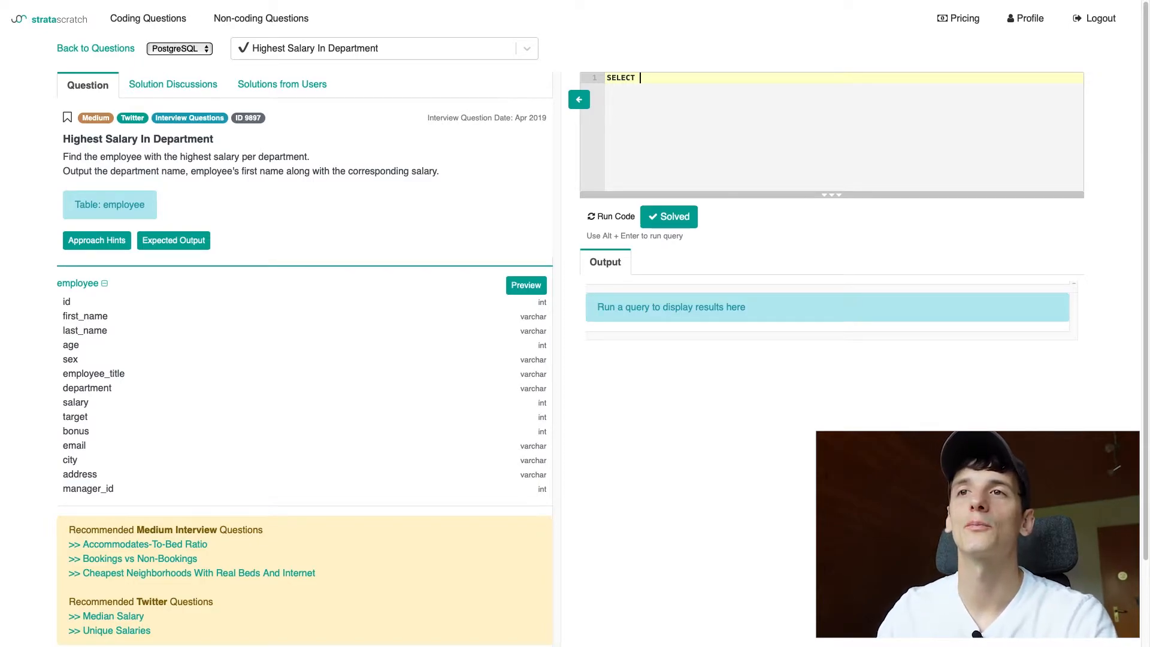
click(173, 240)
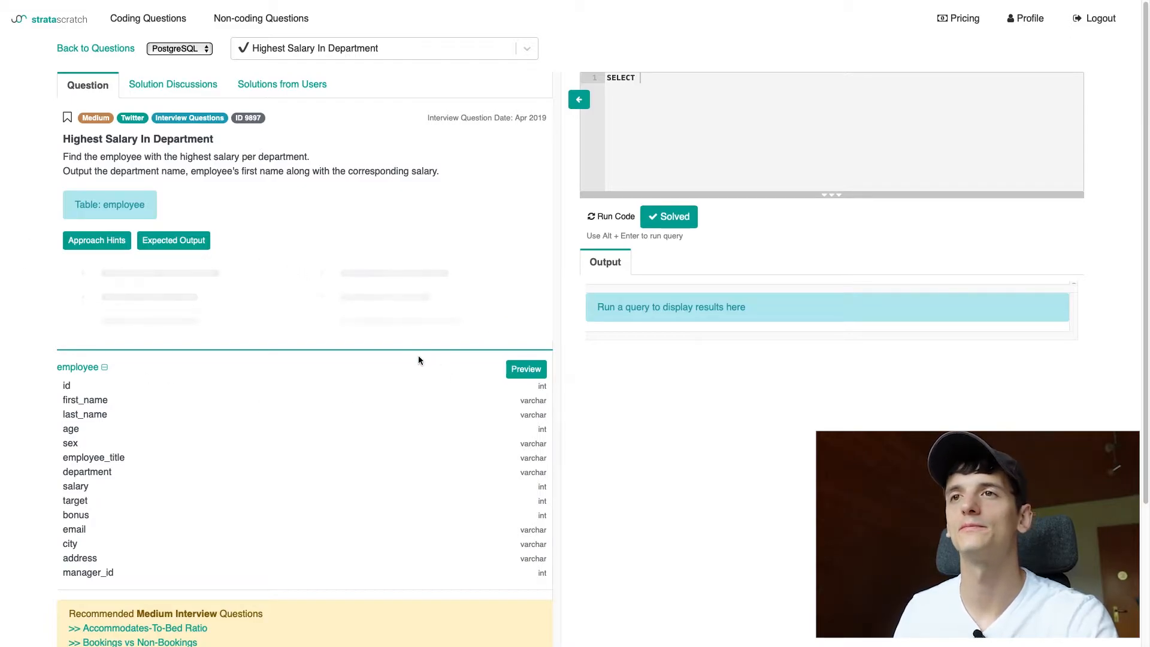
click(173, 240)
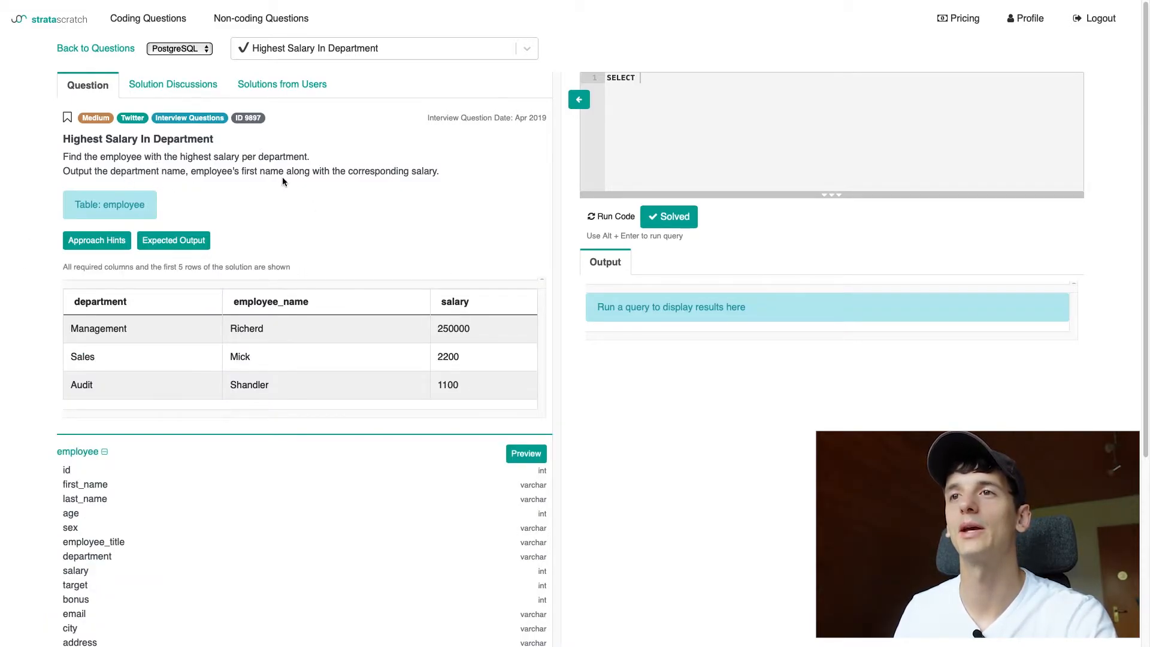
mouse_move(338, 565)
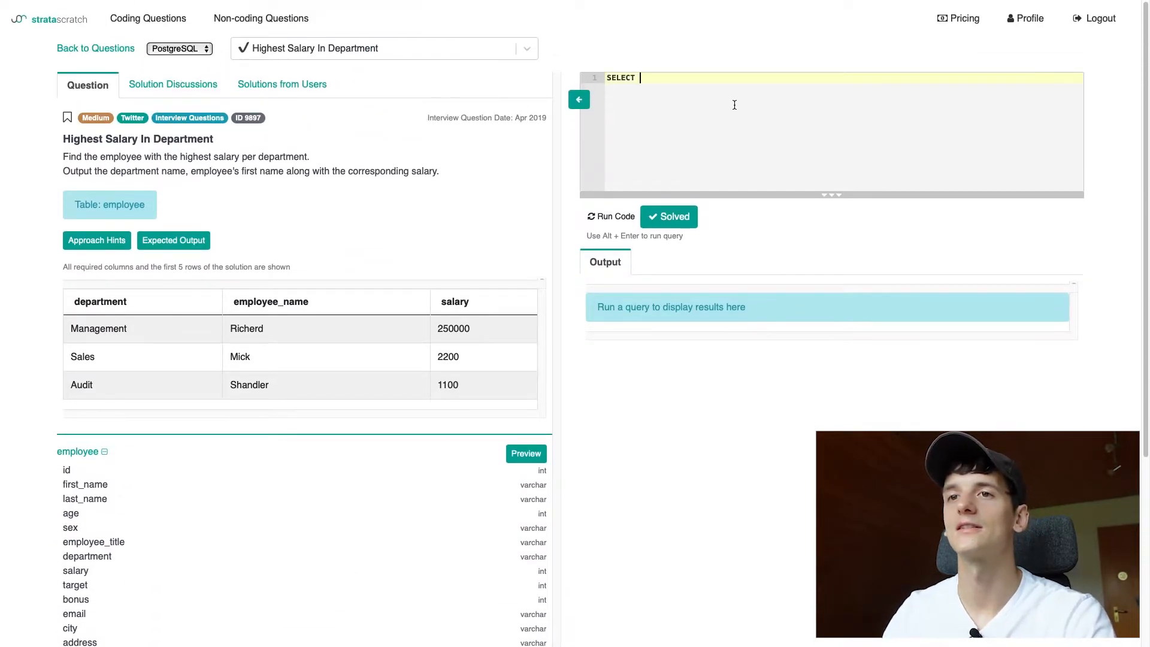
- Complete the query as SELECT department, employee_name, salary FROM employee
text(department)
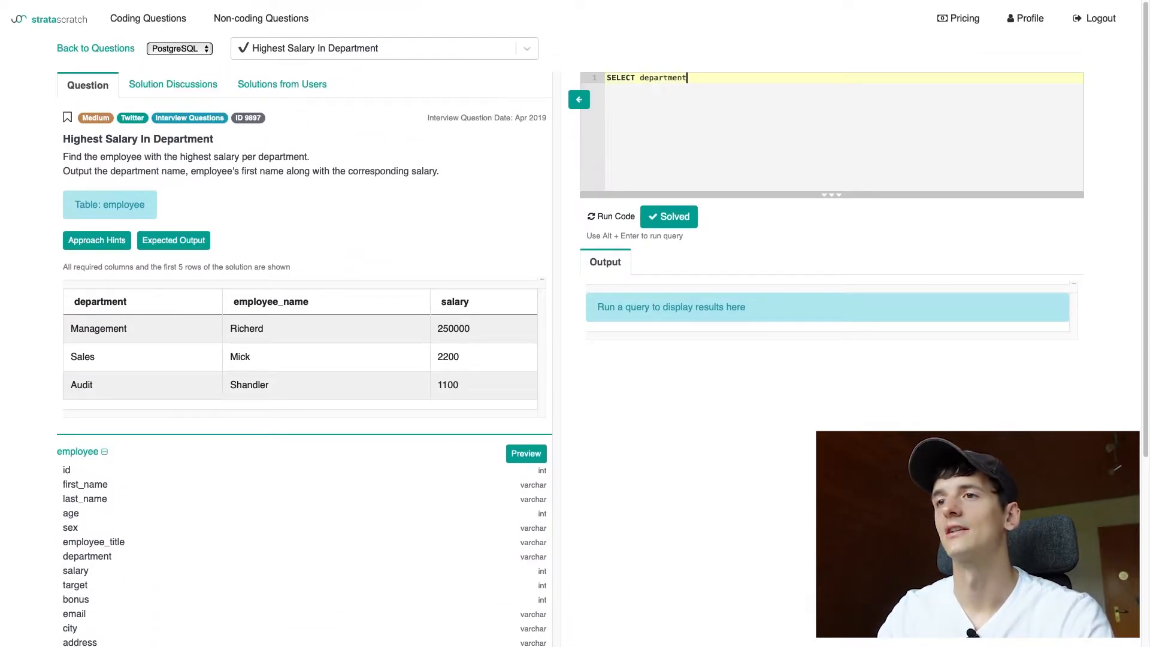
text(, employee_)
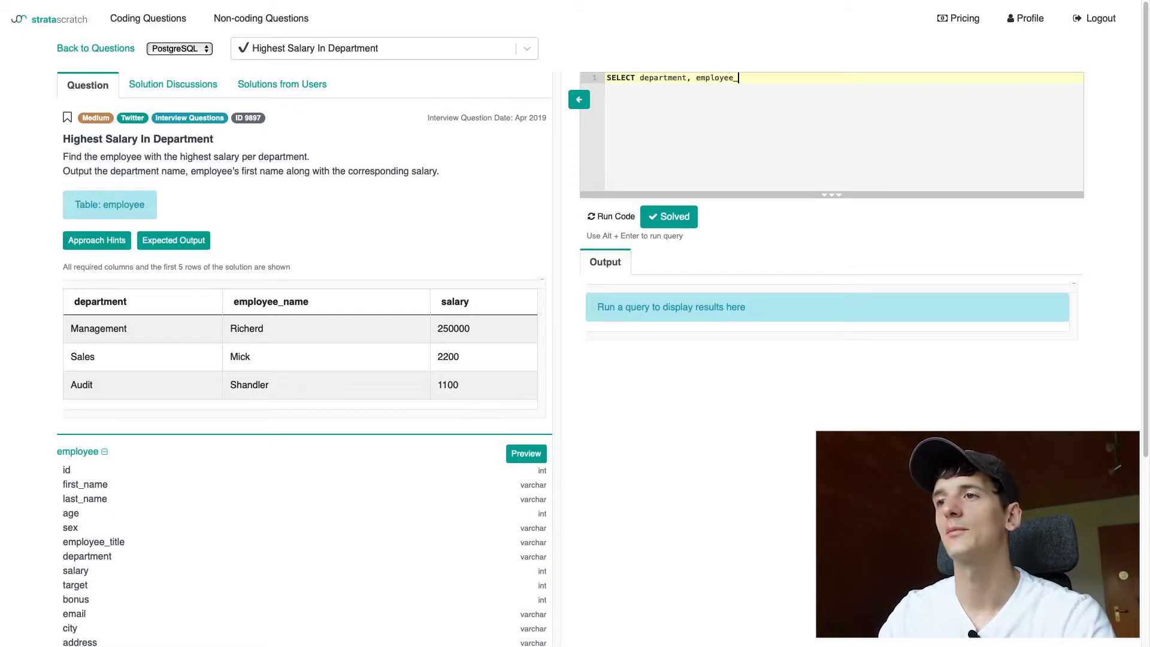
text(_name, salary)
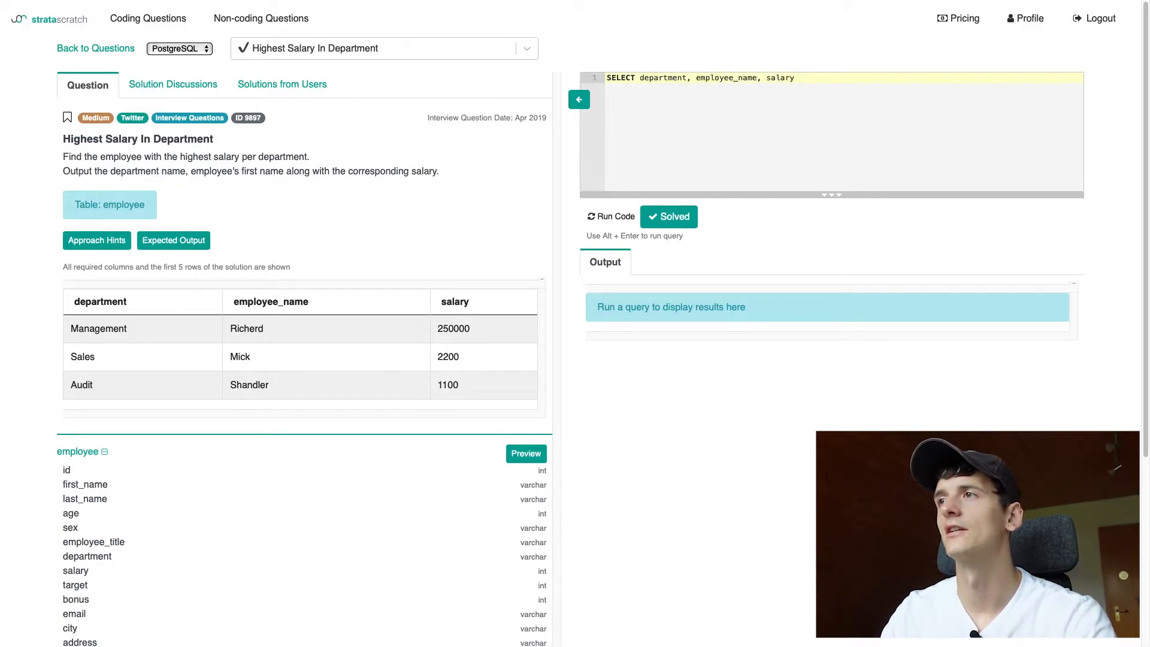
text(FROM)
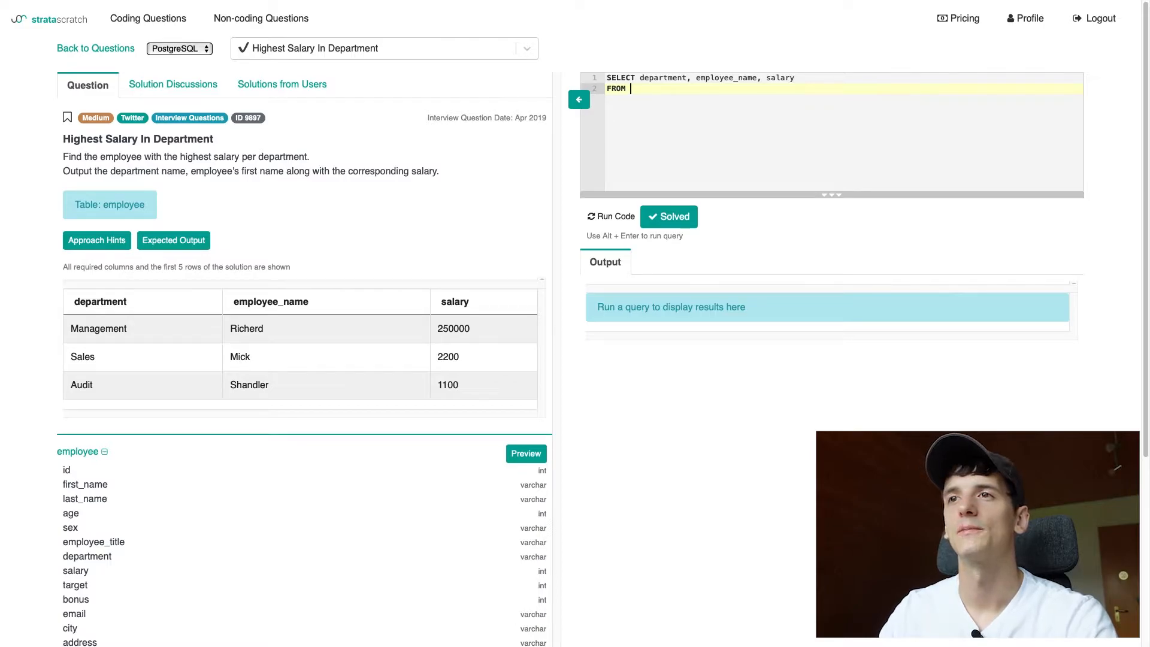
text(employee)
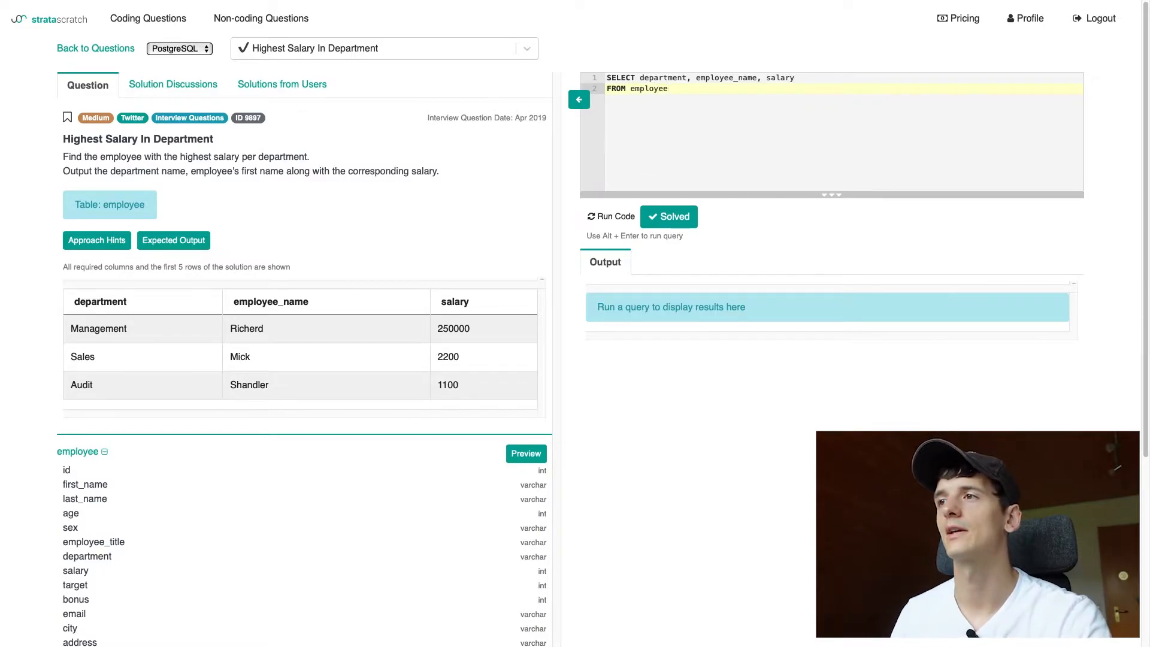
- Run the query, replace the erroring employee_name with first_name, and rerun it
click(610, 216)
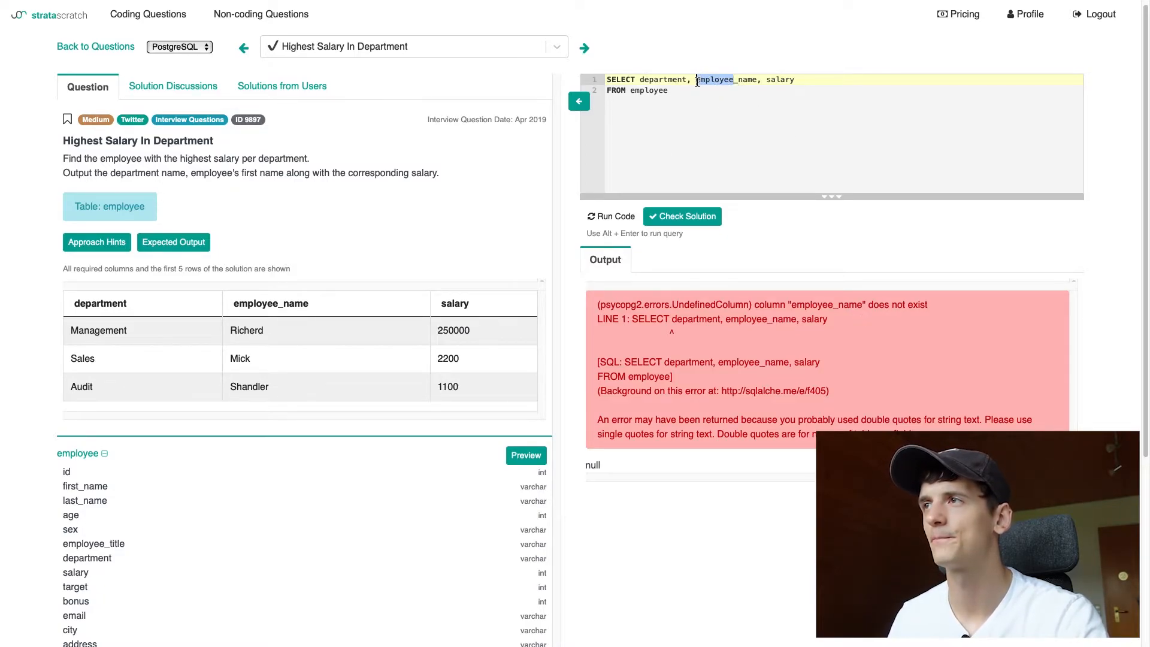
text(first_name)
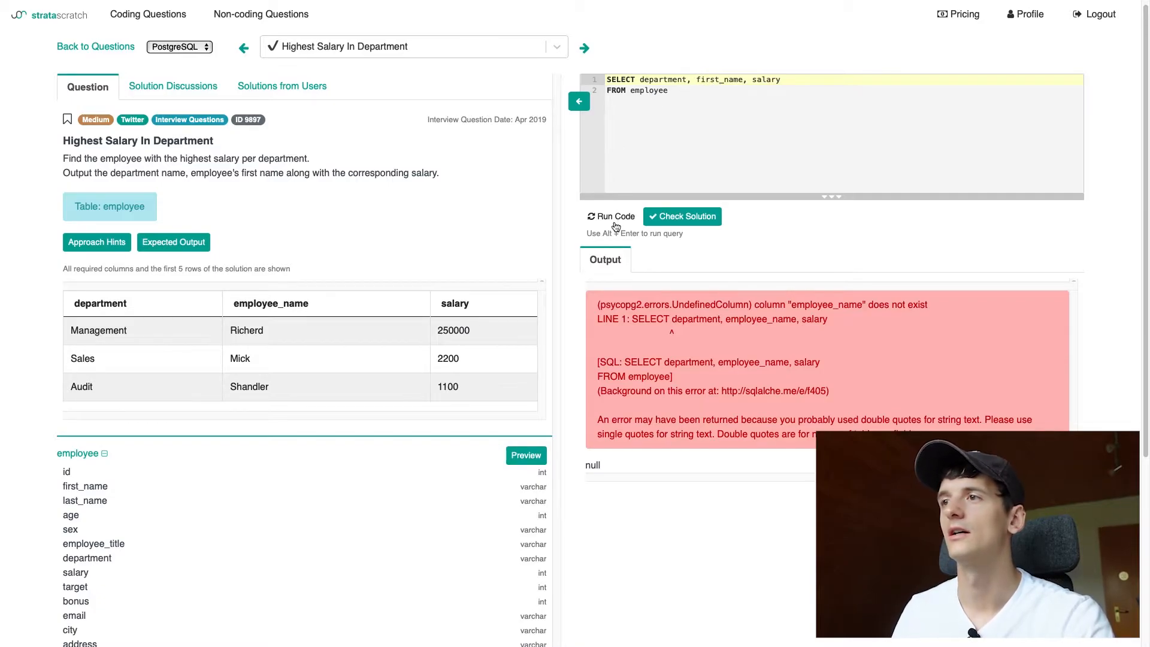
click(611, 217)
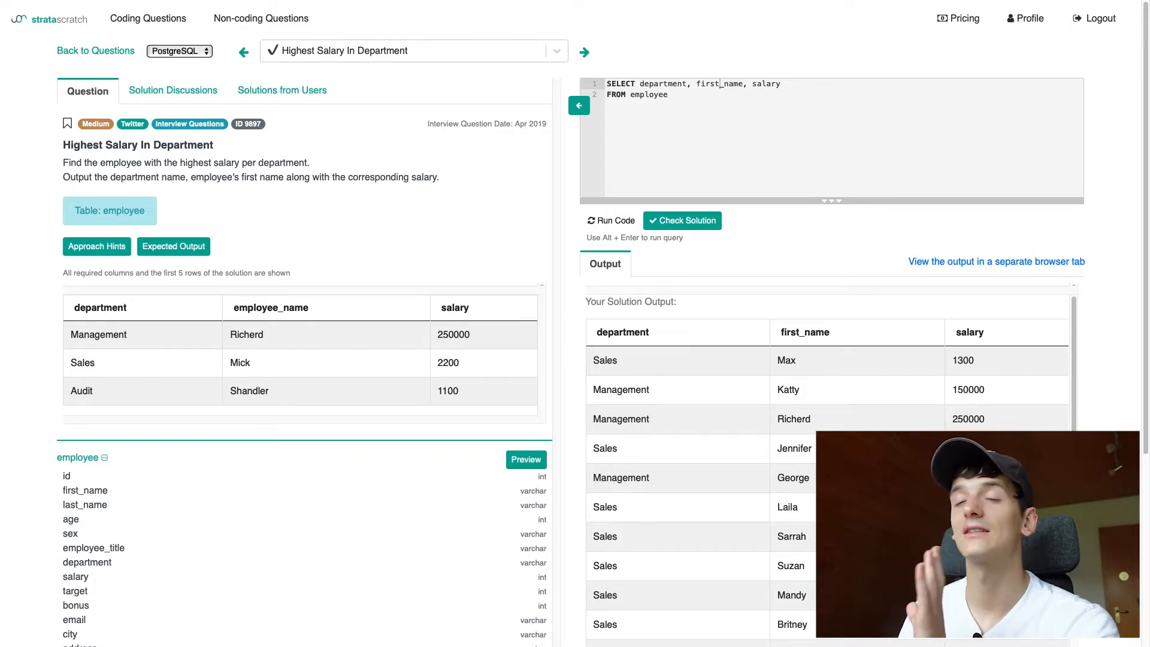
mouse_move(713, 77)
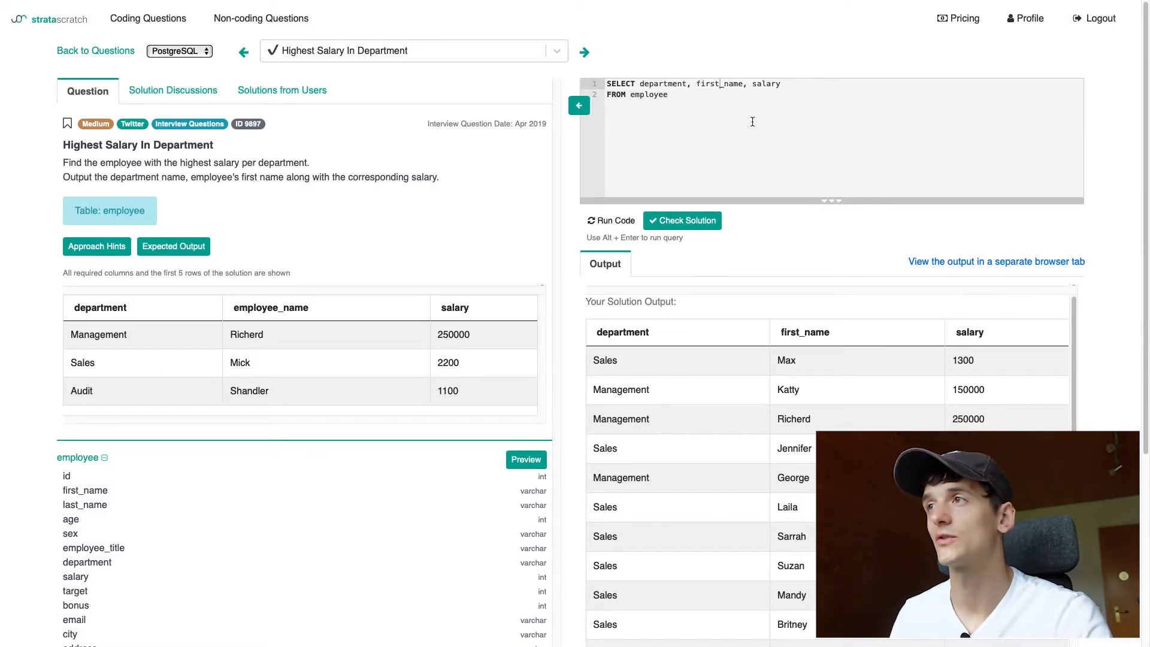
- Add RANK() OVER ( with PARTITION BY and ORDER BY clauses on the second line
click(668, 94)
text(,)
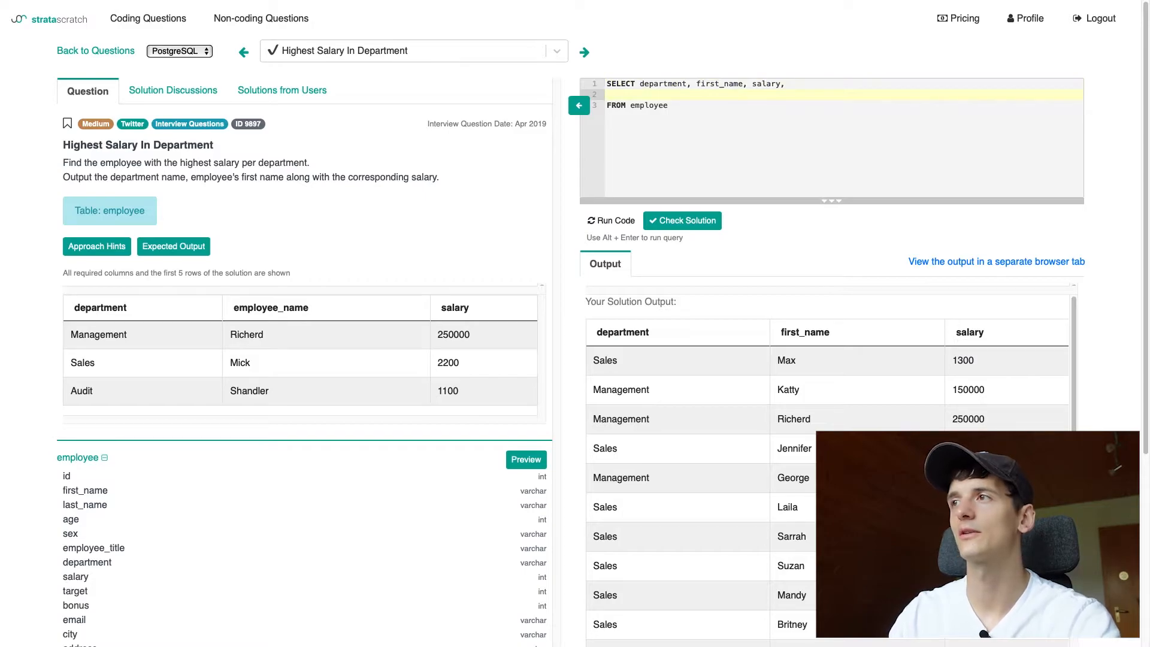
text(RANK())
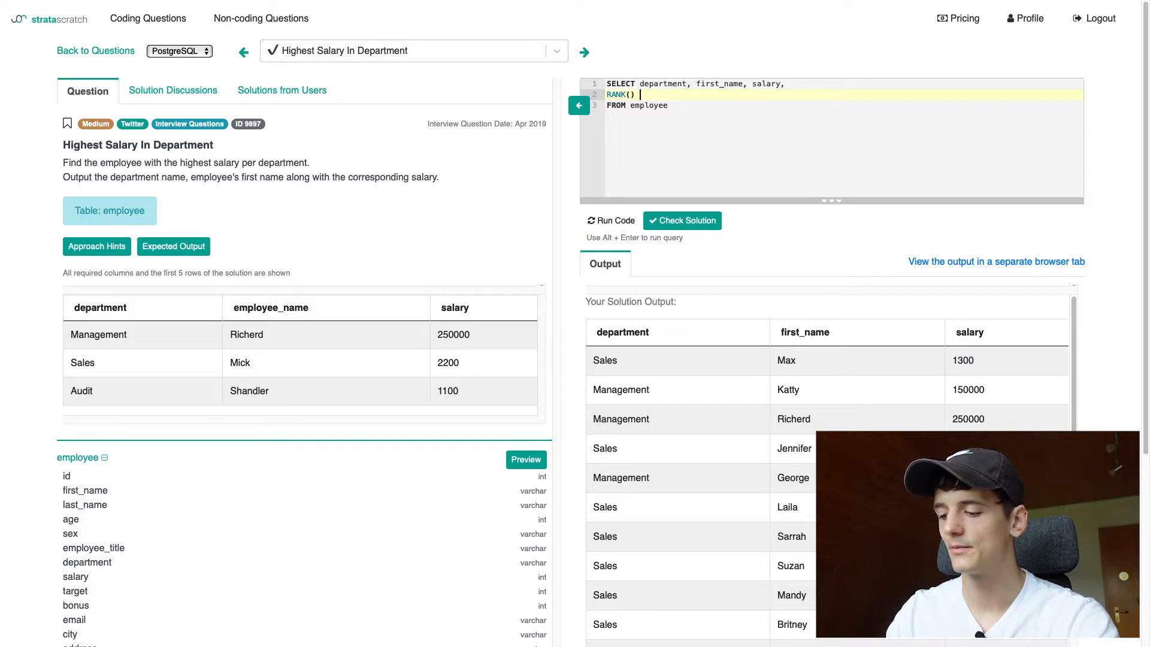
text(OVER)
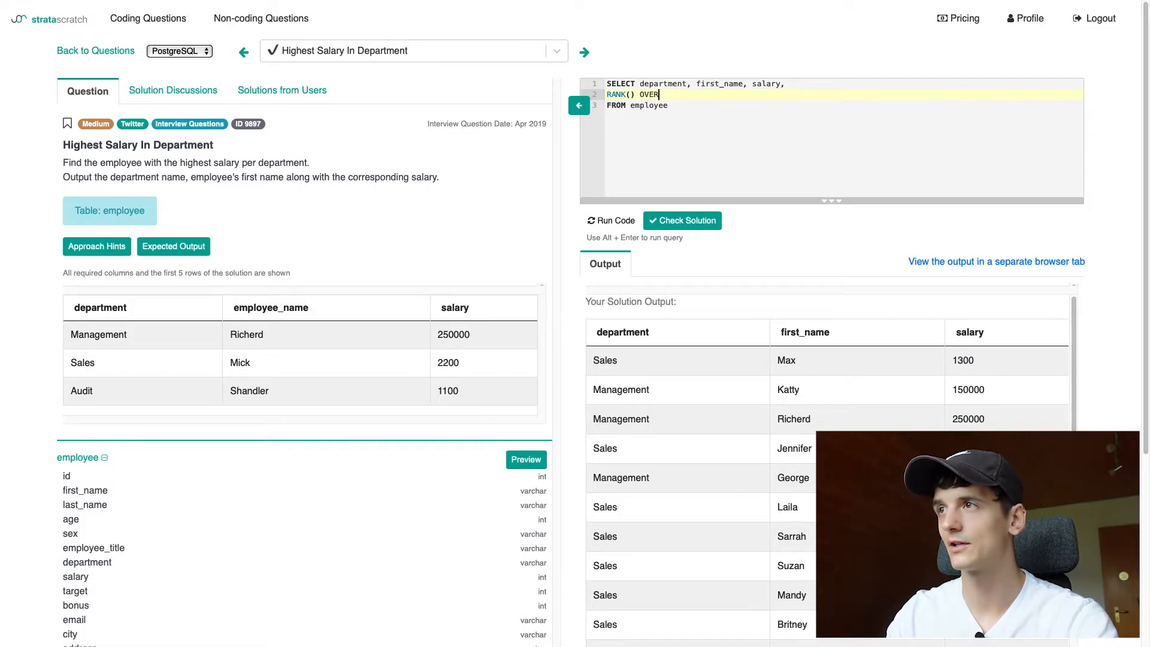
text(()
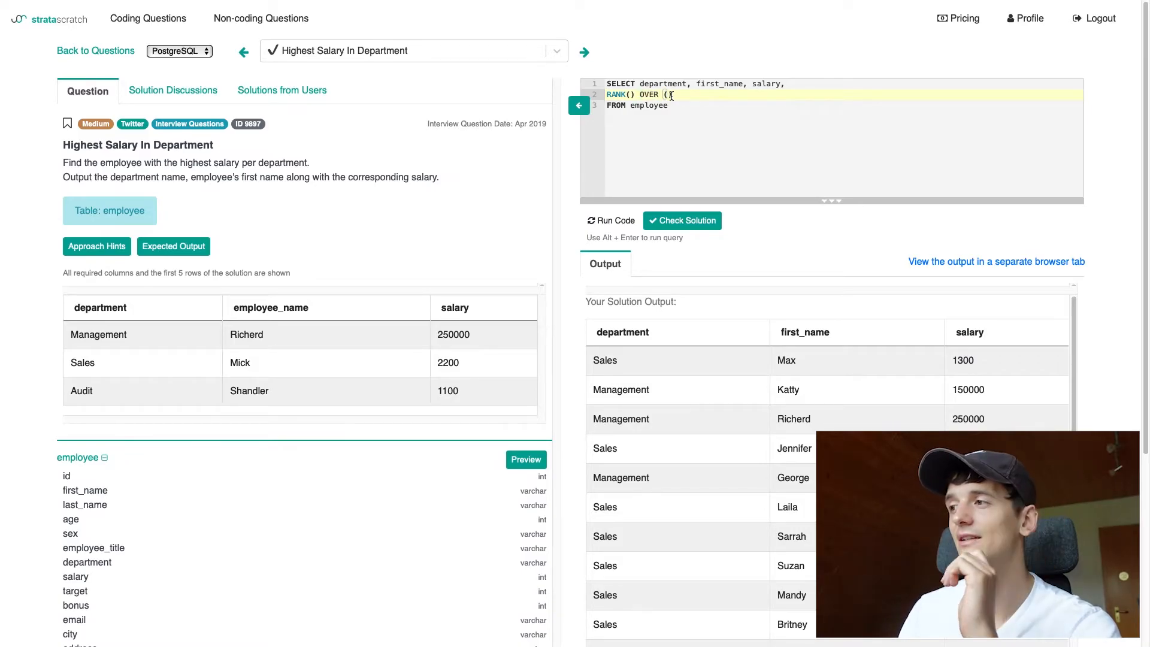
mouse_move(682, 104)
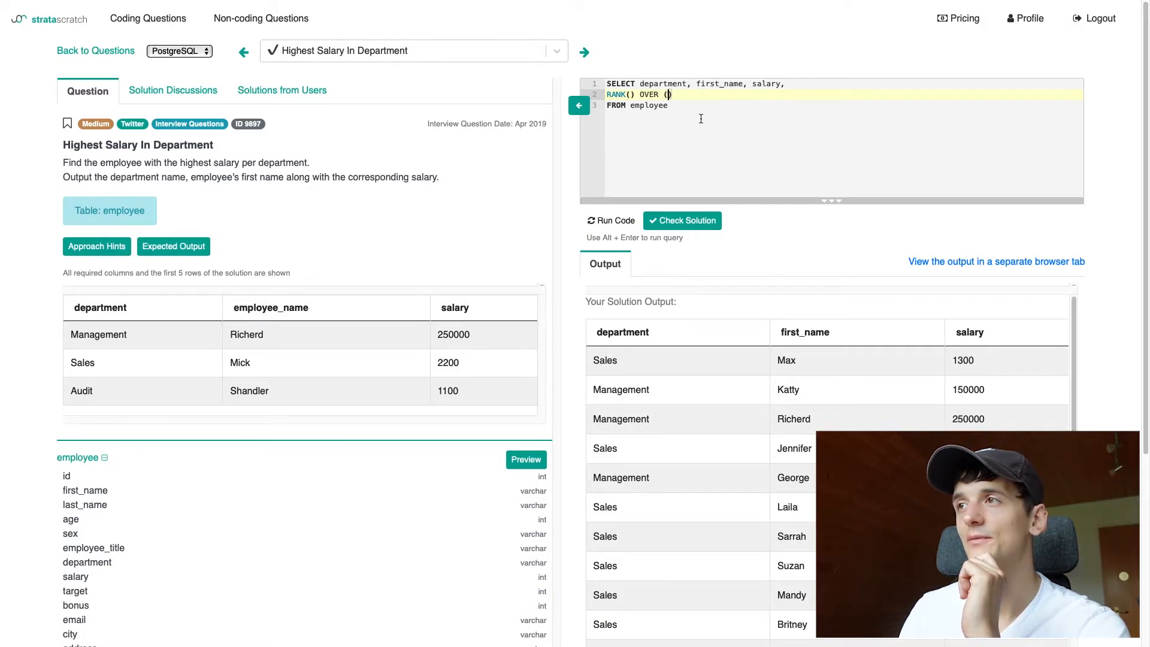
text(PARTITON BY)
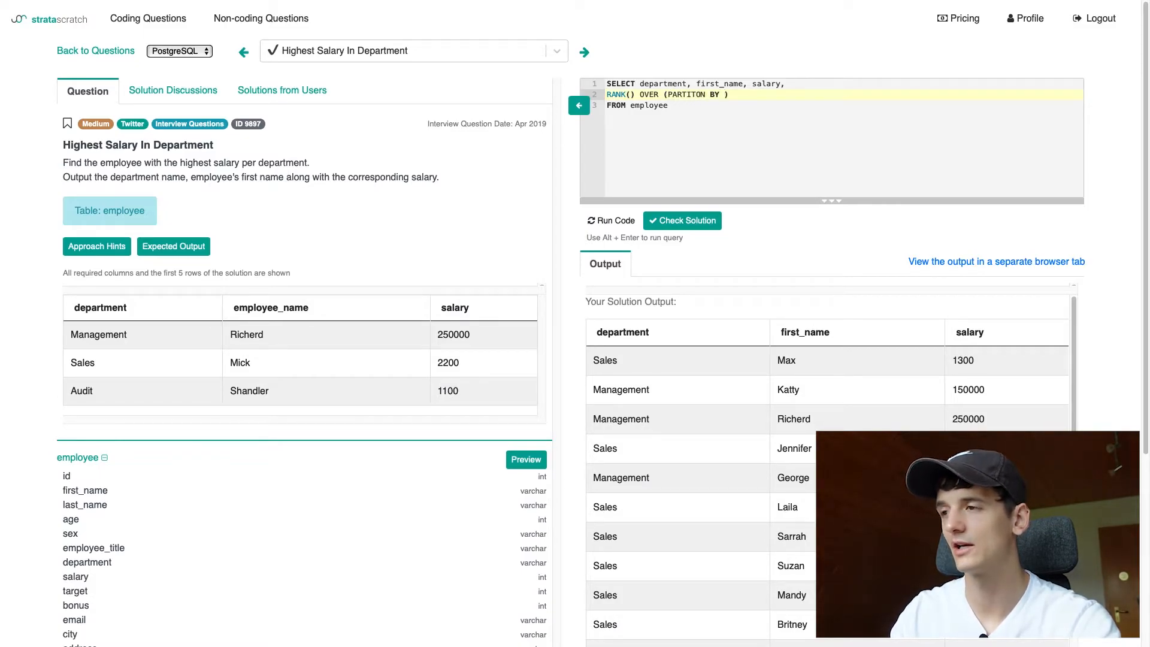
text(ORDER BY)
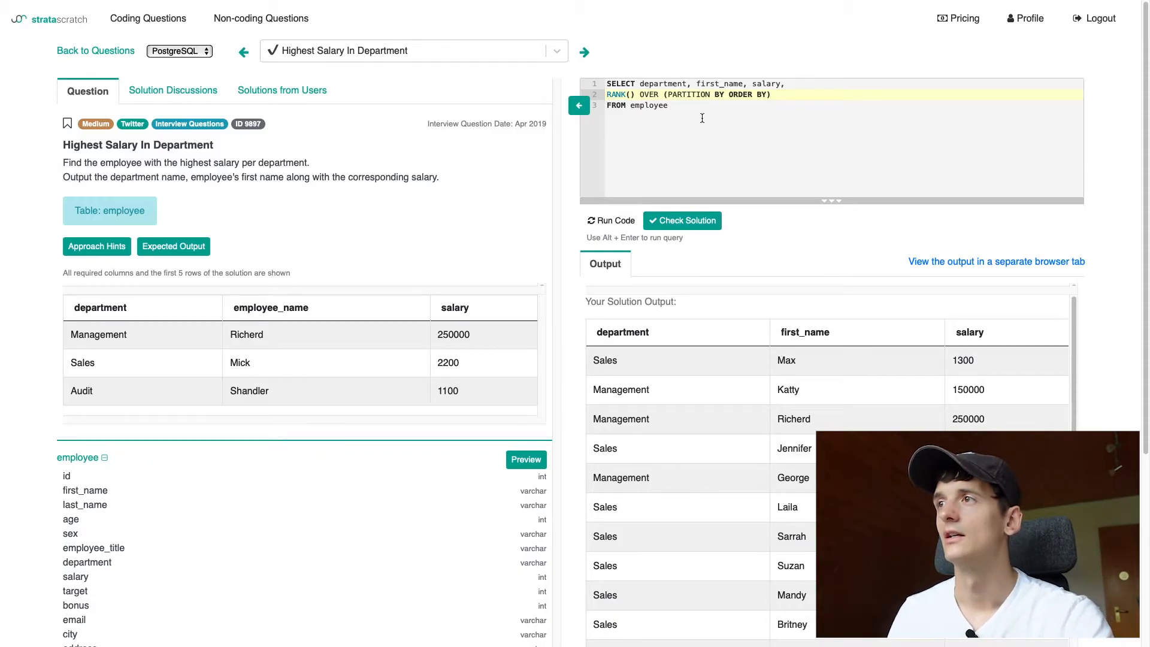
mouse_move(800, 111)
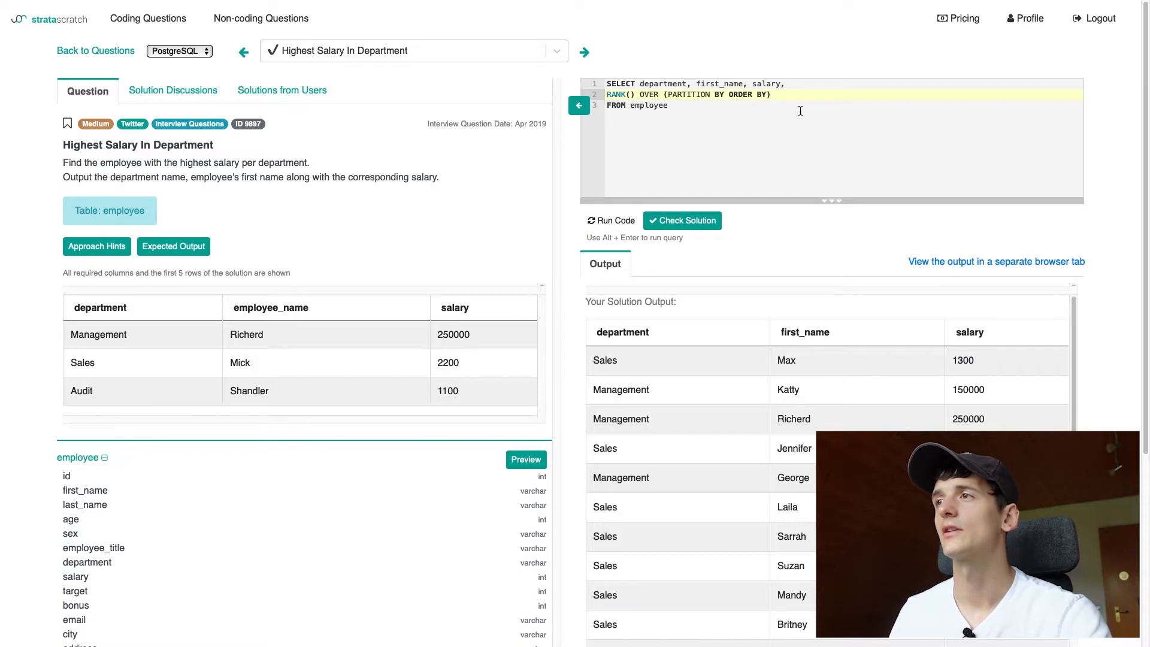
mouse_move(796, 115)
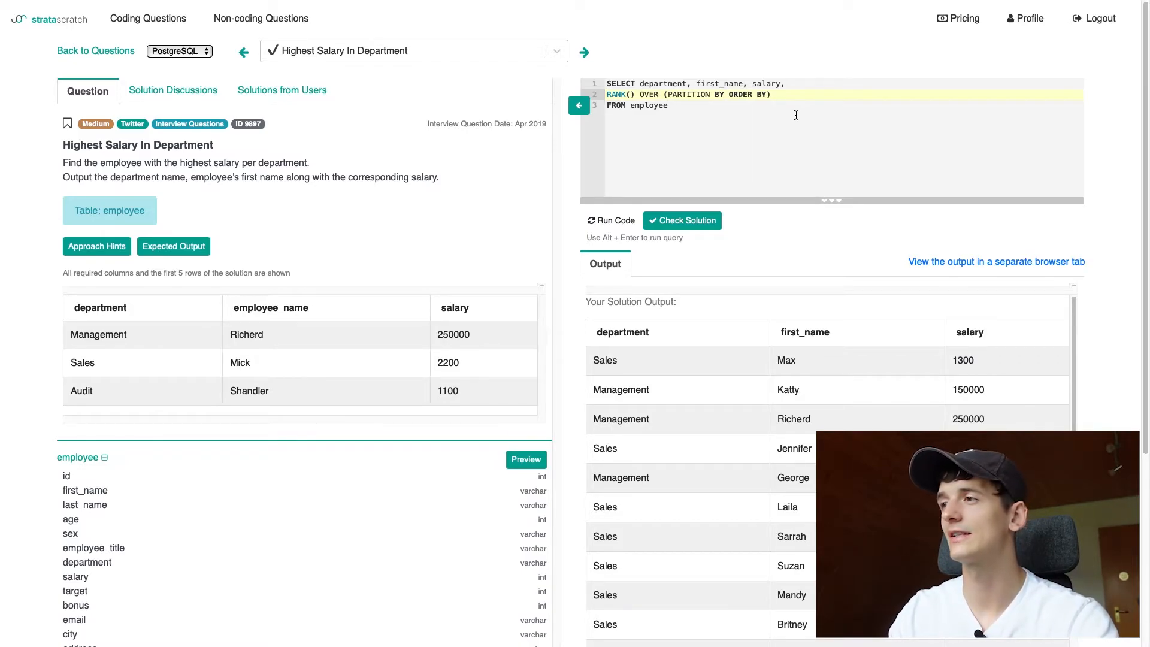
text(deap)
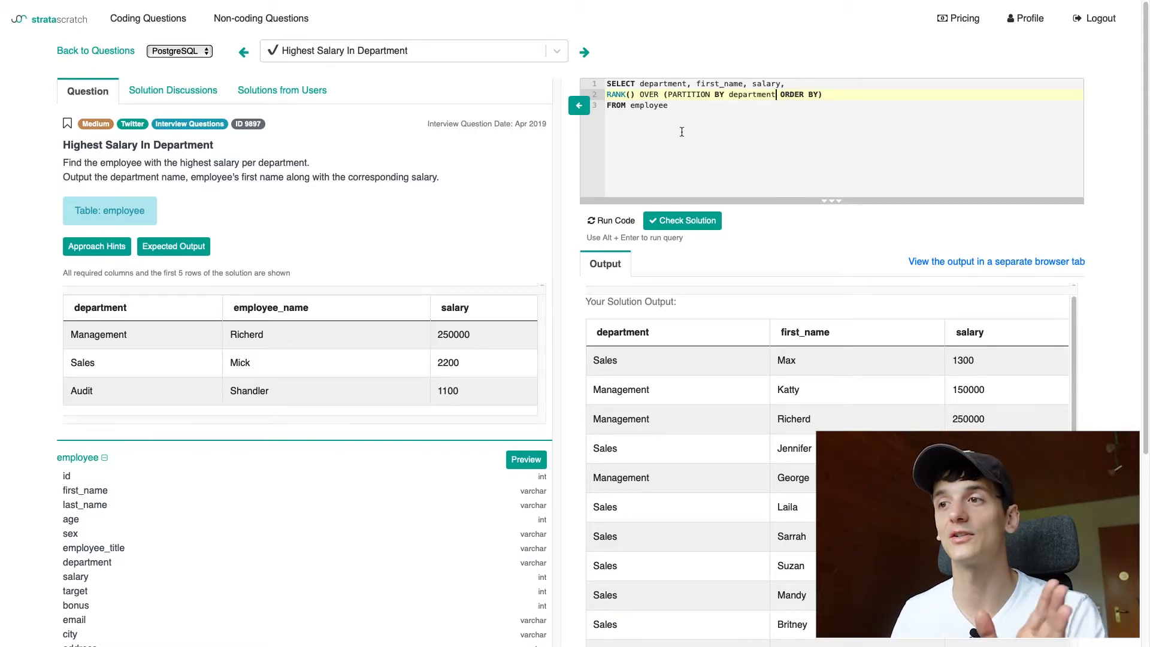
mouse_move(259, 364)
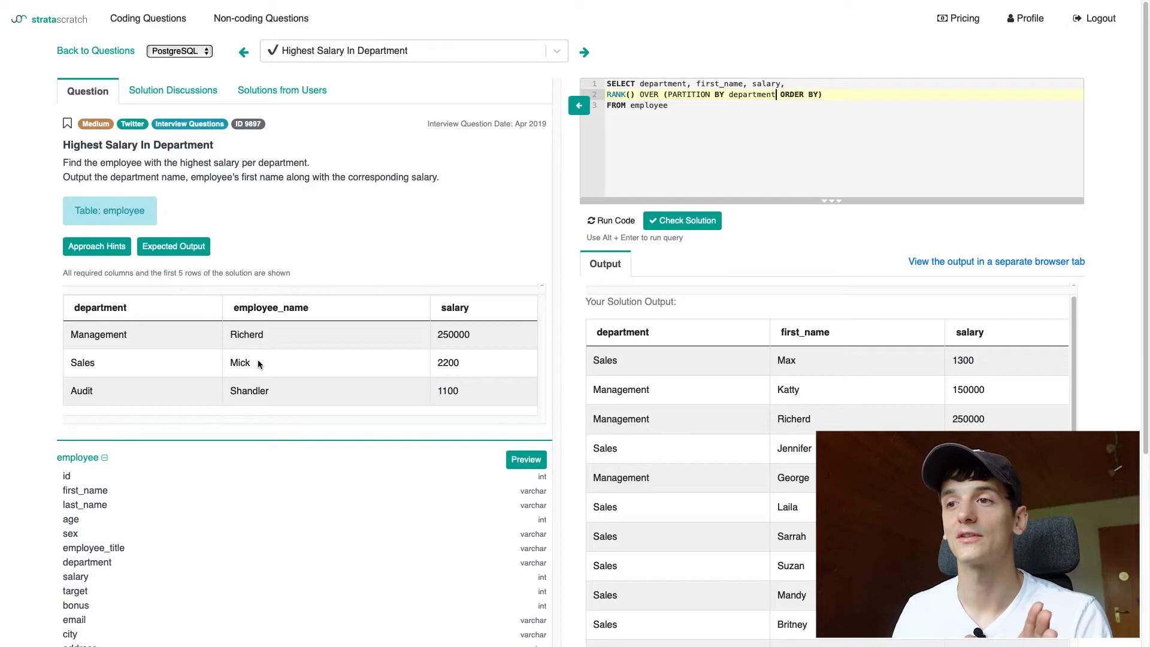
mouse_move(234, 391)
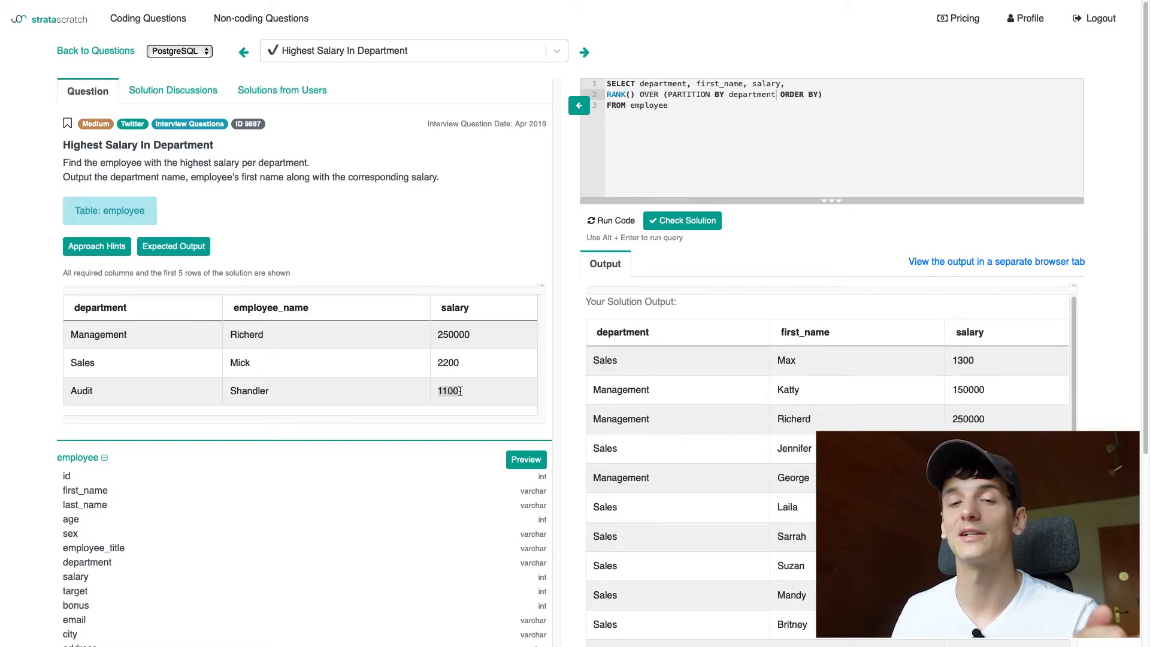
mouse_move(190, 395)
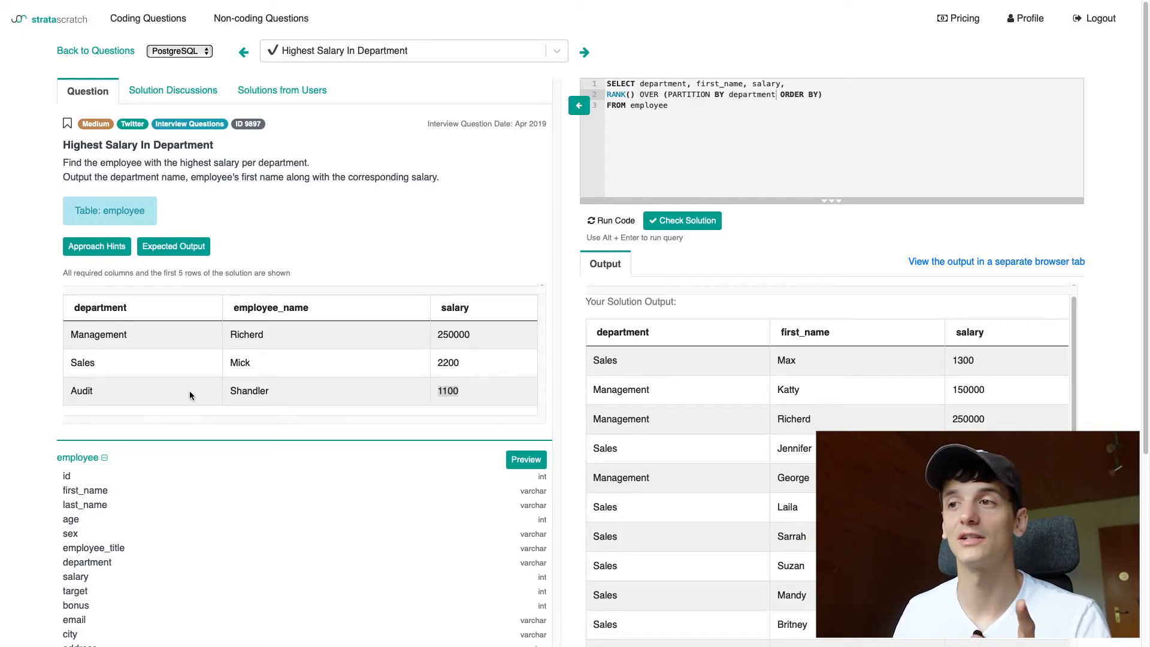
mouse_move(186, 347)
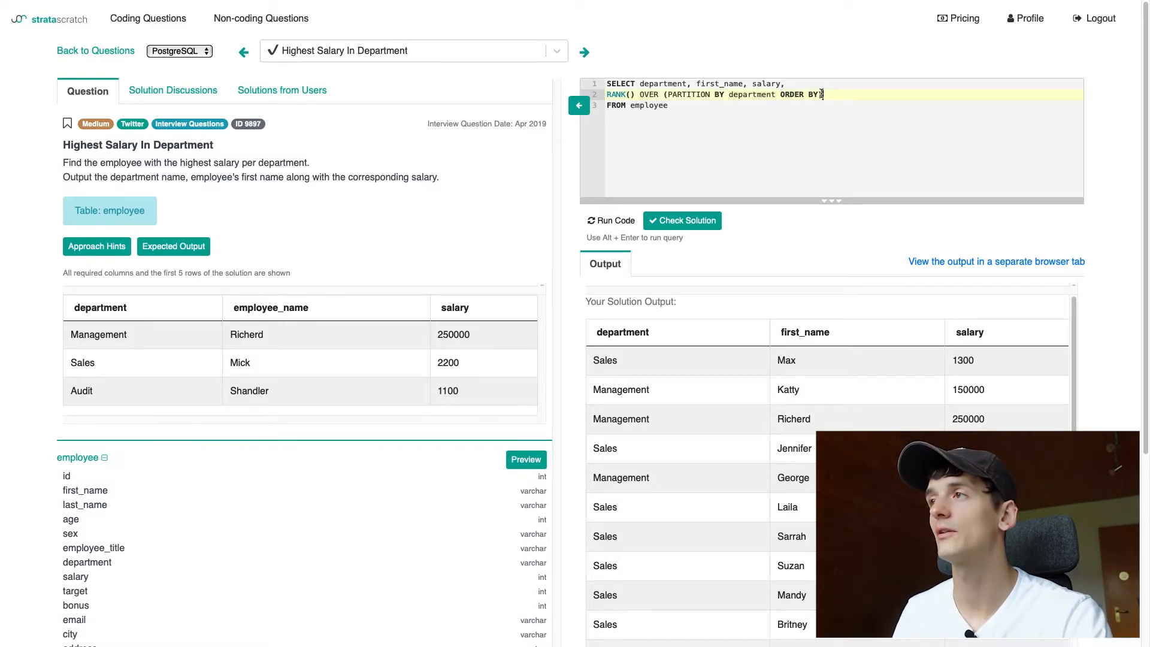
- Complete the window as PARTITION BY department ORDER BY salary DESC
text(salary)
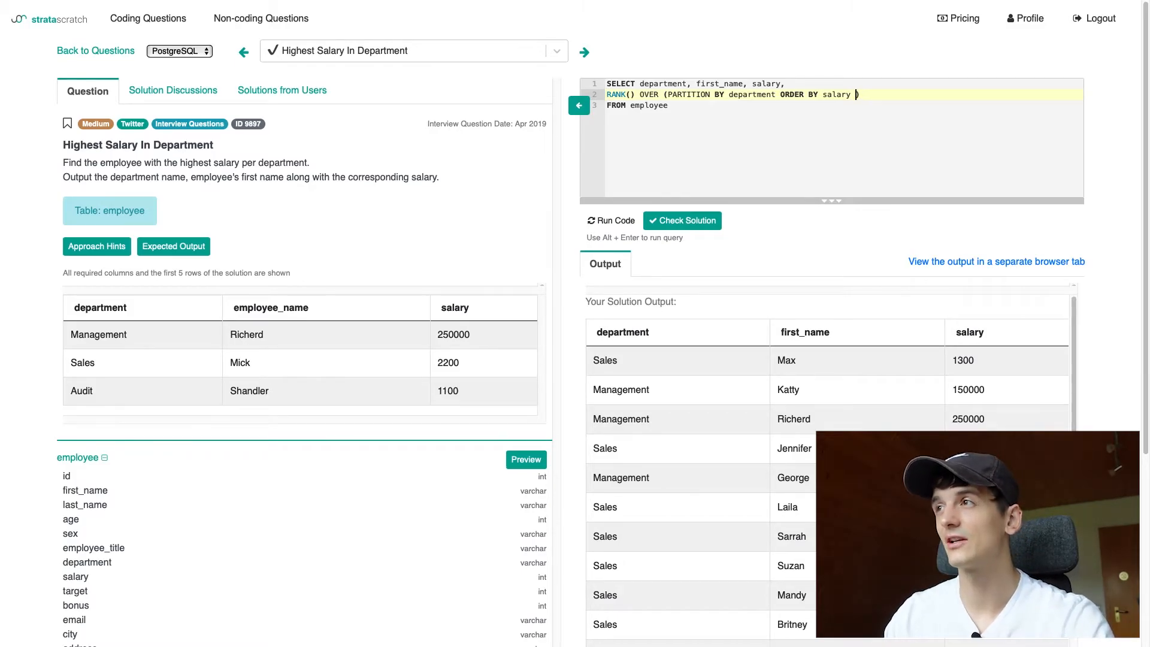
text(DESC)
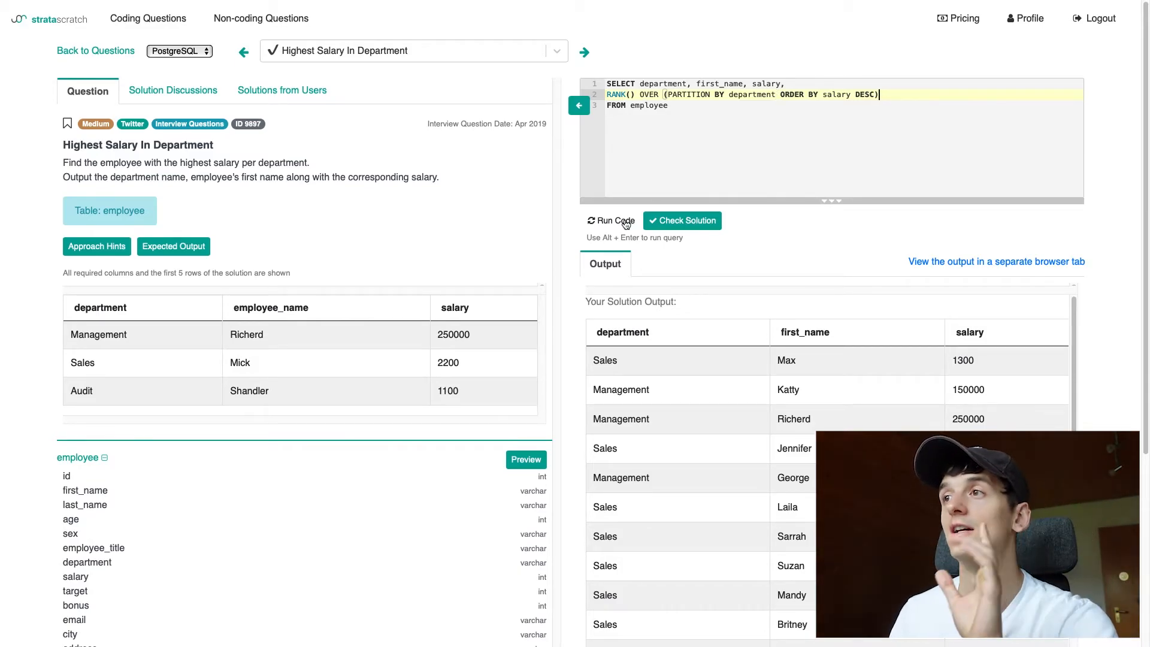
- Run the ranked query and scroll the output to check each department's rank values
click(611, 221)
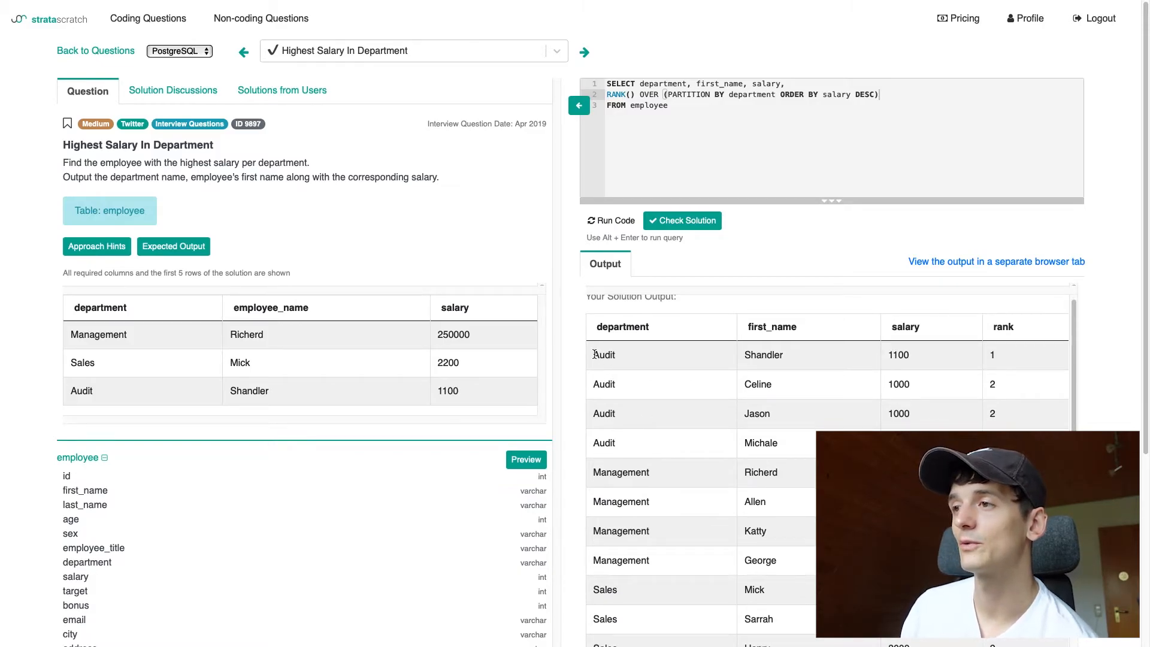
scroll(down, 3)
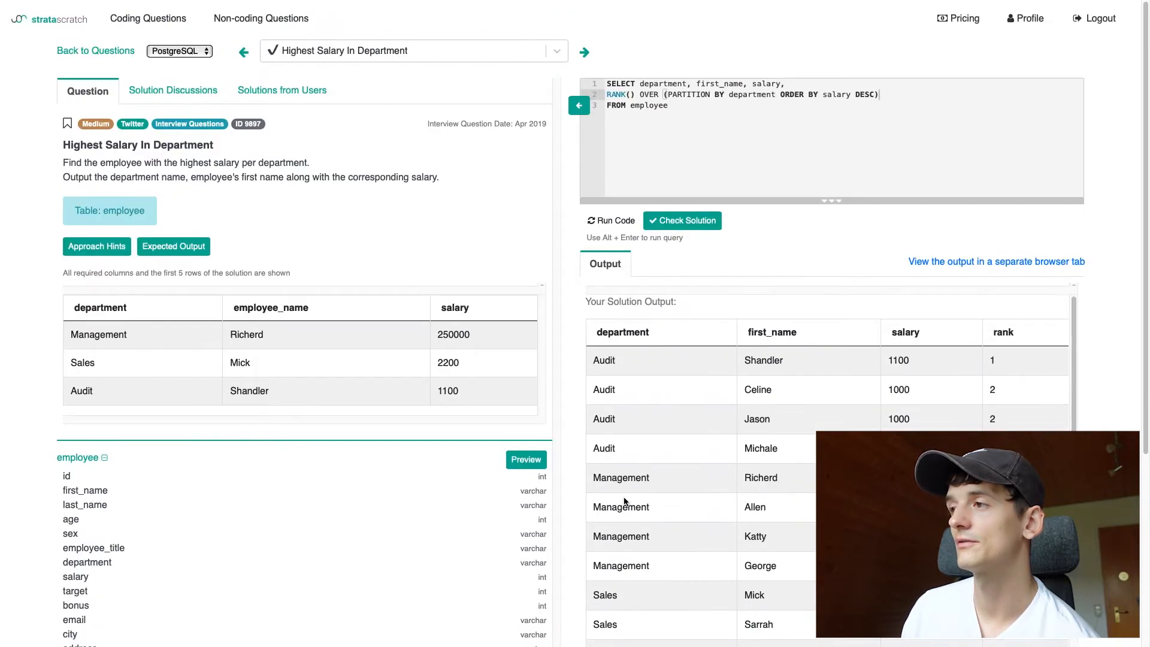
mouse_move(983, 349)
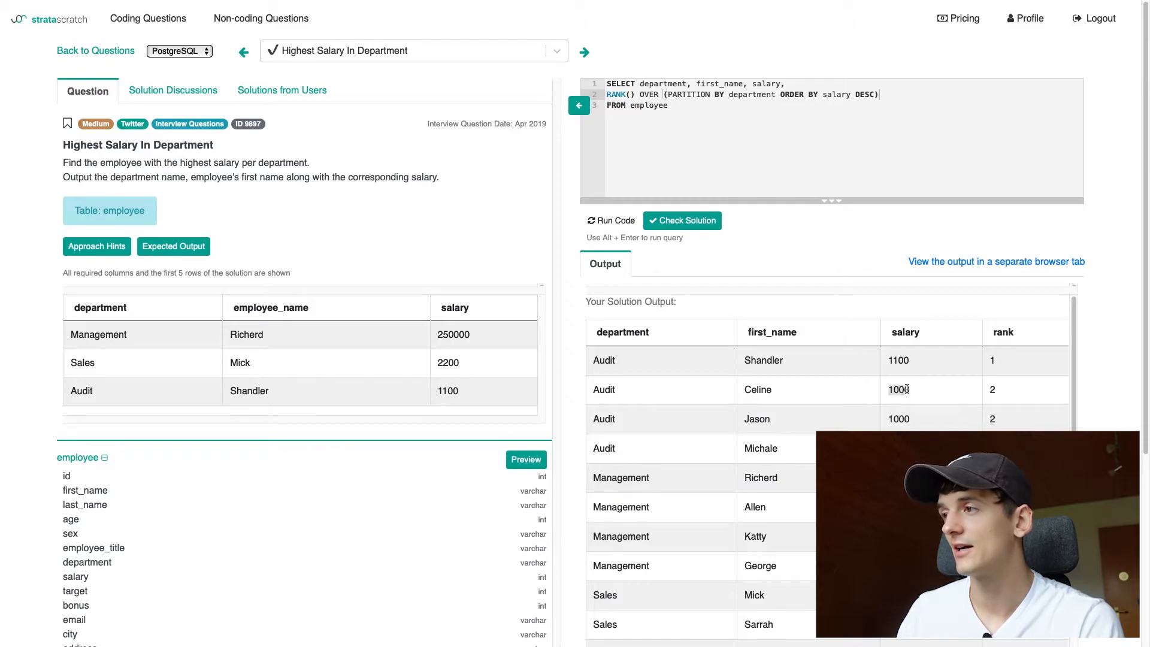
mouse_move(989, 422)
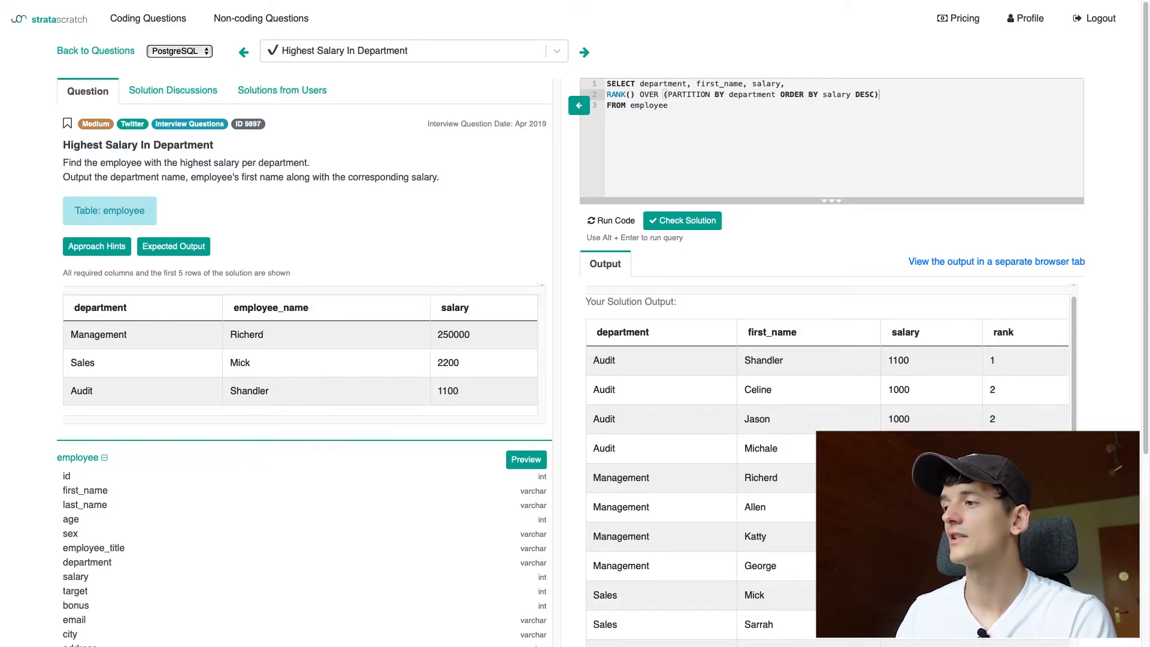
scroll(down, 3)
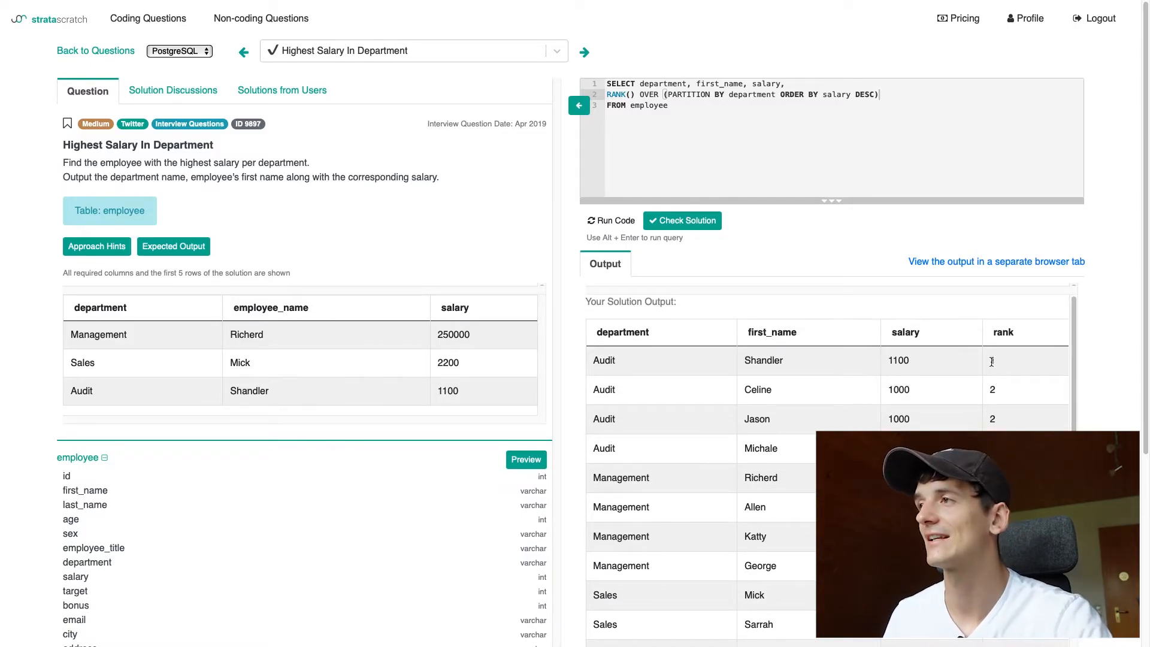
click(725, 105)
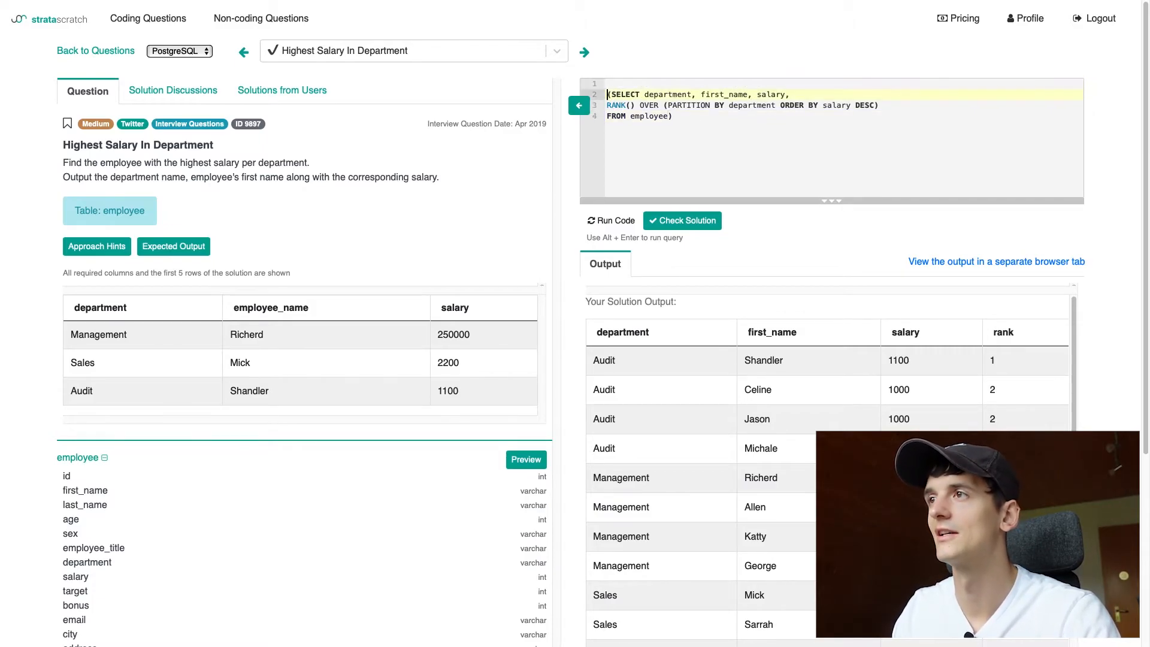
- Wrap the ranking query as subquery rankings under SELECT department, first_name, salary FROM
key(Enter)
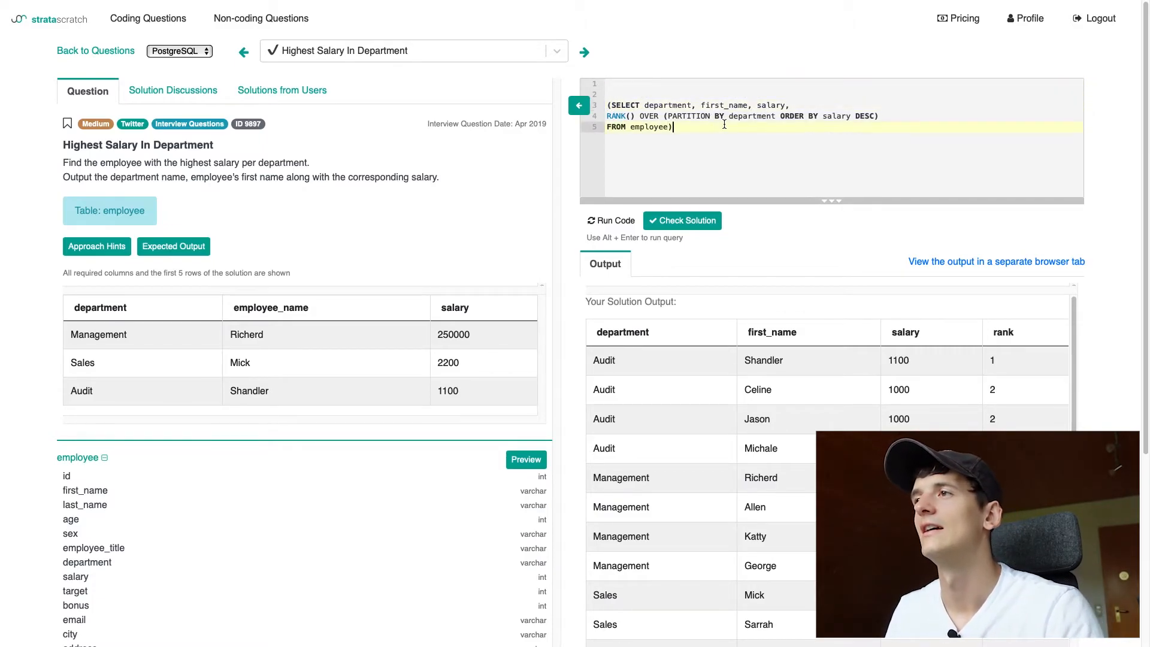
text(rankings)
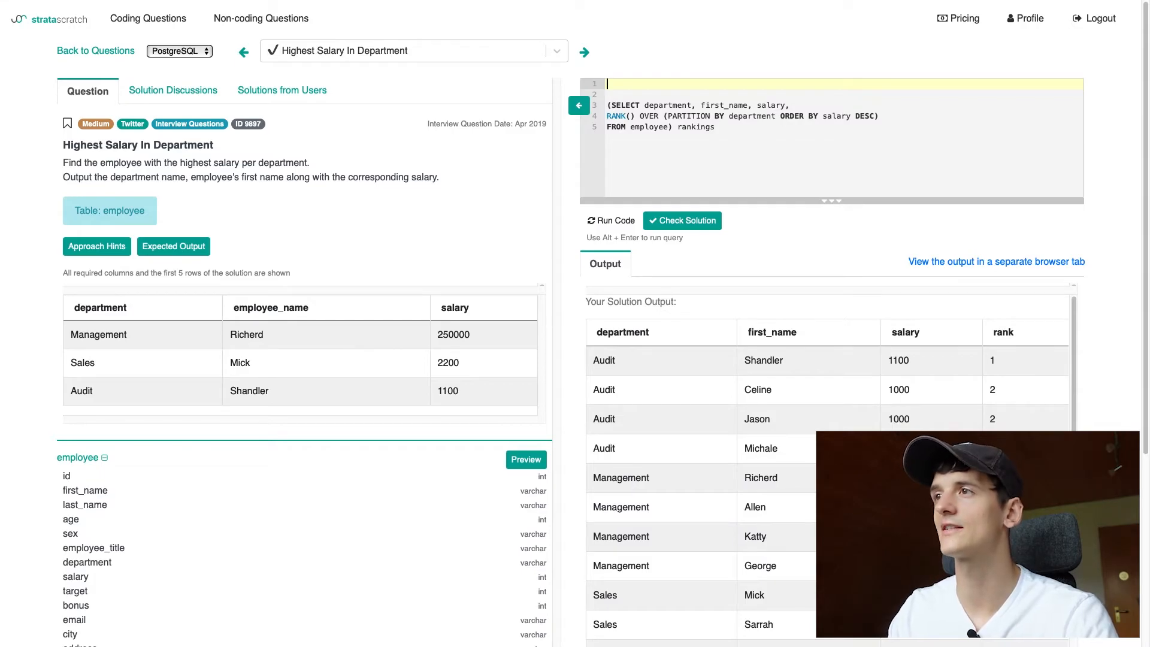
text(SE)
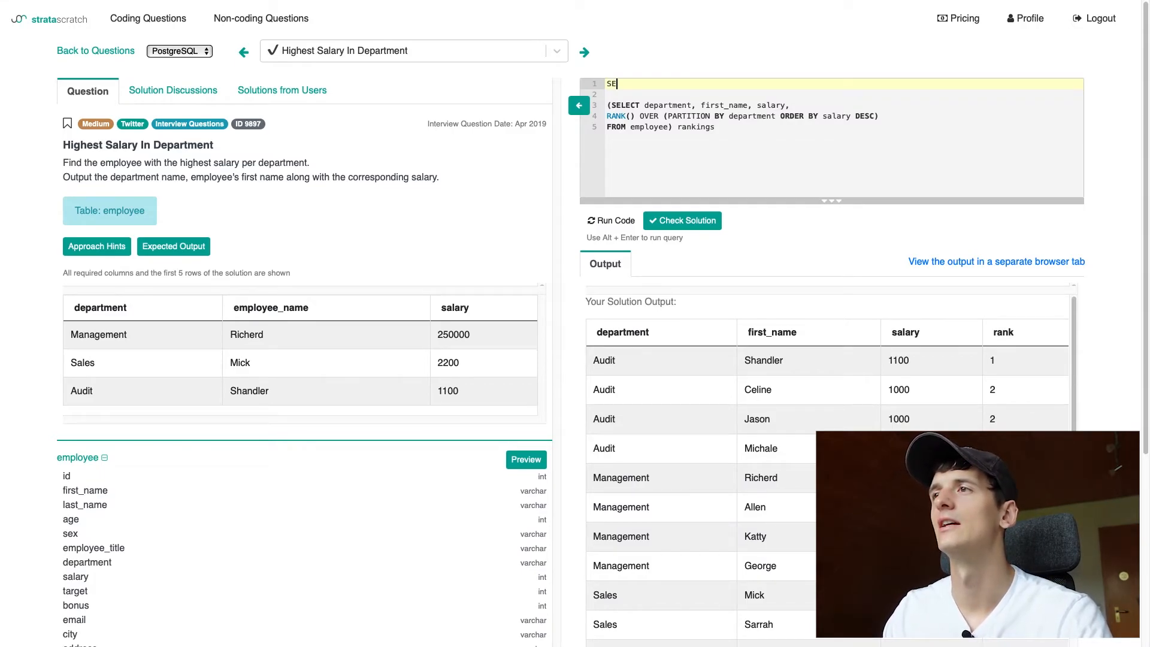
text(LECT)
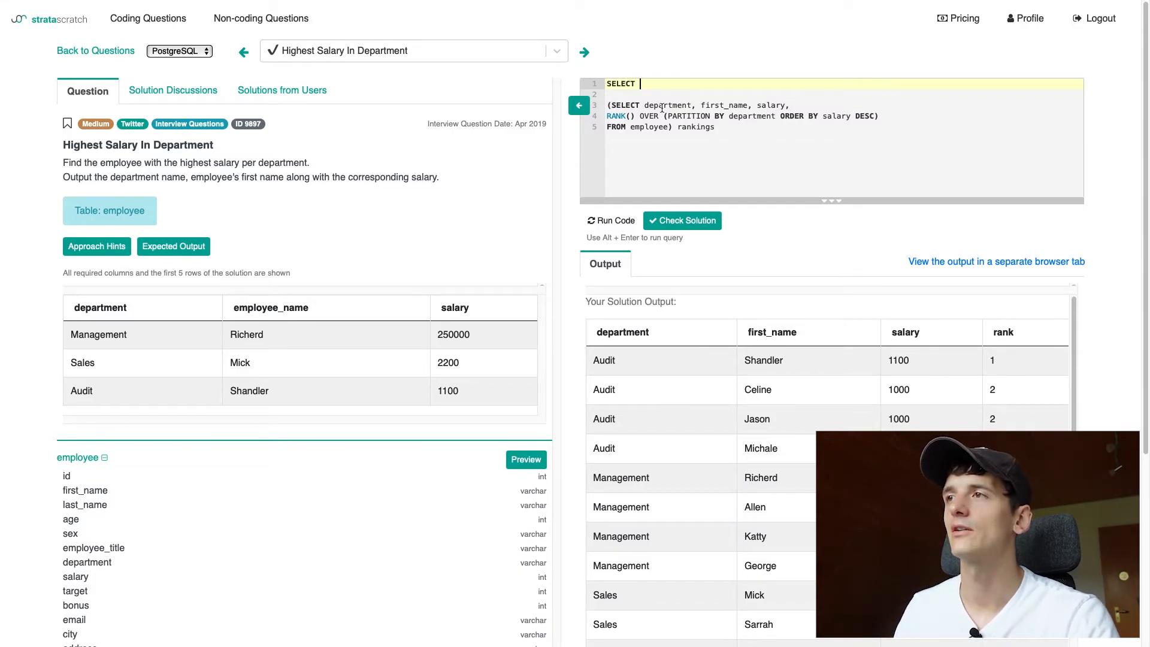
drag(642, 104, 787, 105)
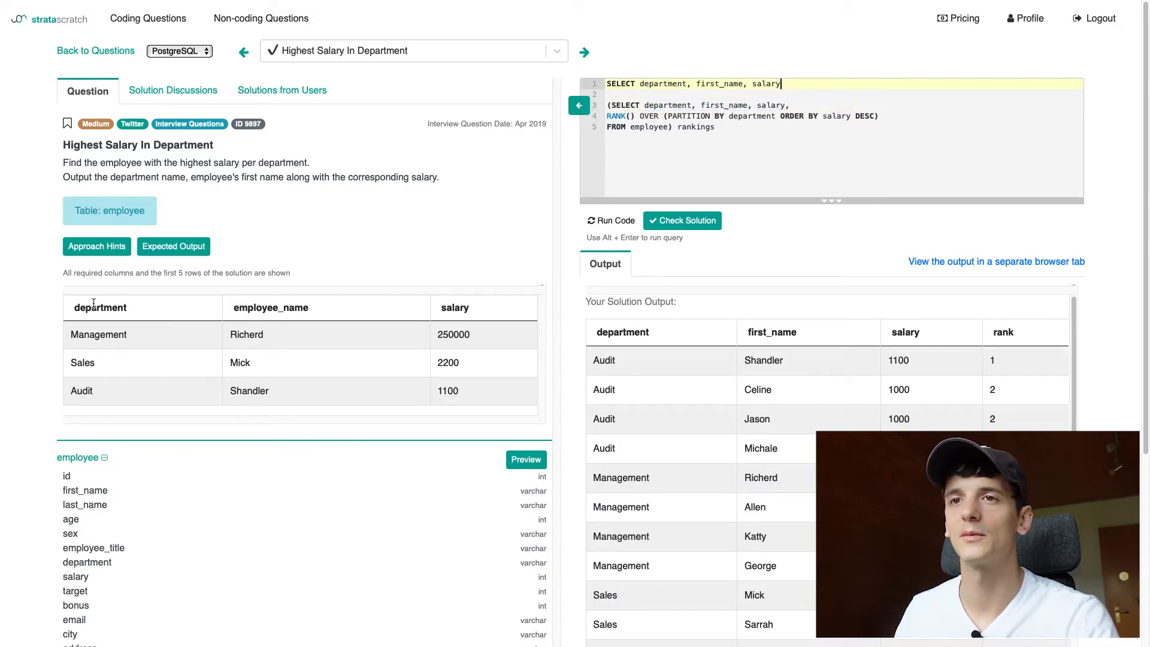
mouse_move(473, 306)
text(FROM)
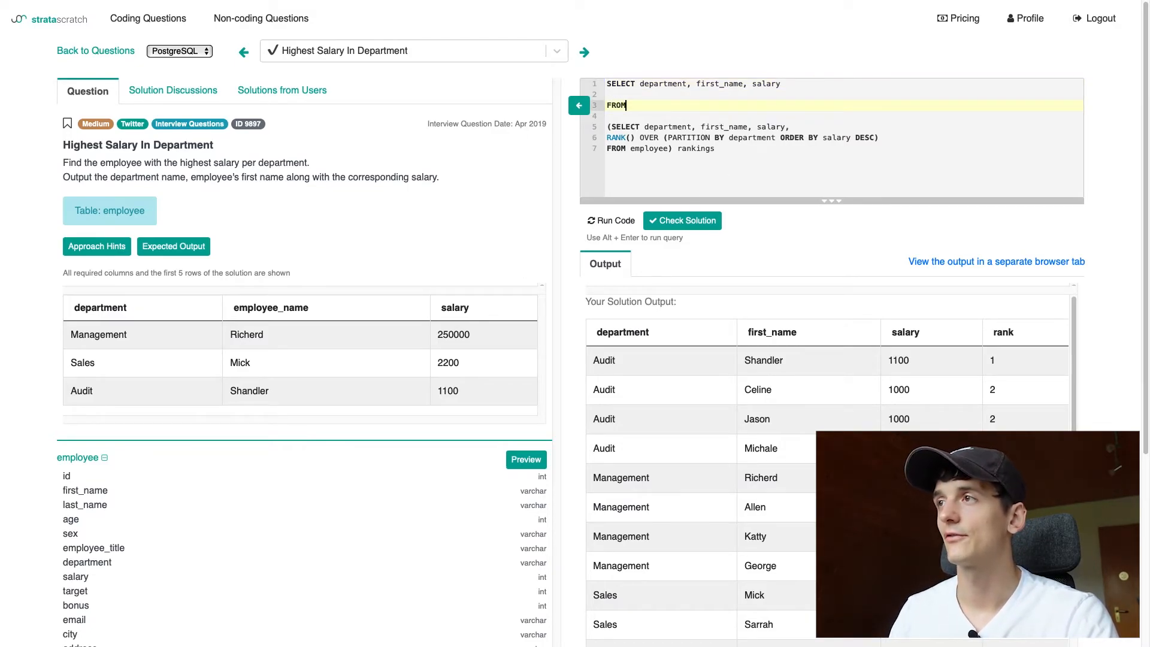
drag(606, 126, 715, 148)
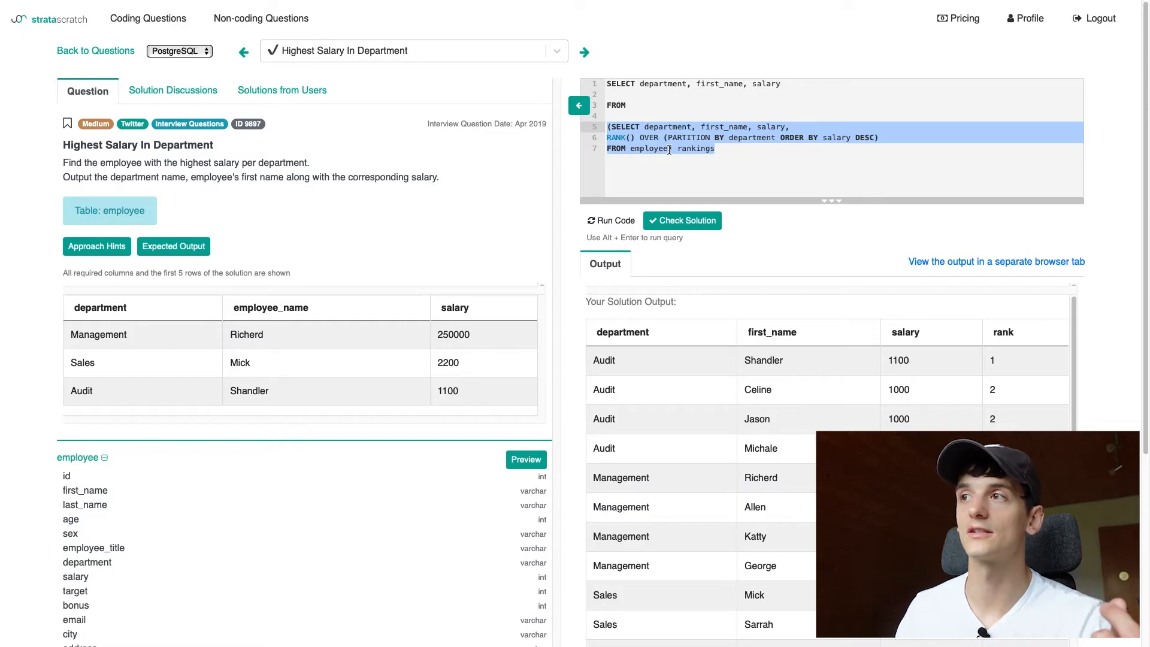
click(747, 149)
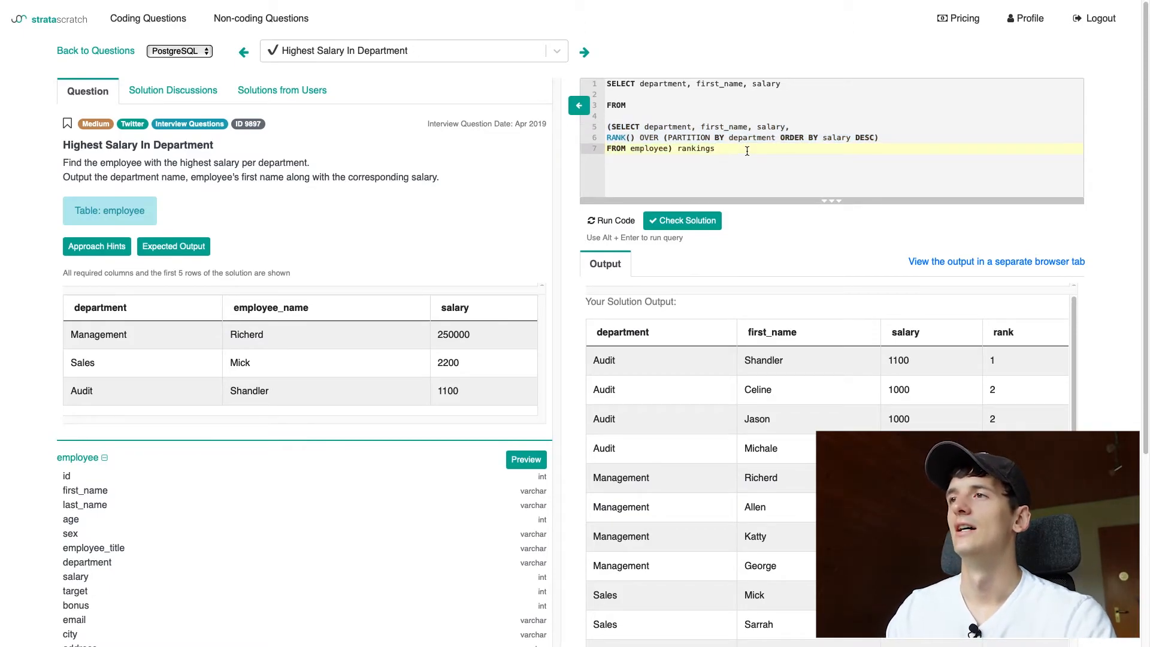
key(Enter)
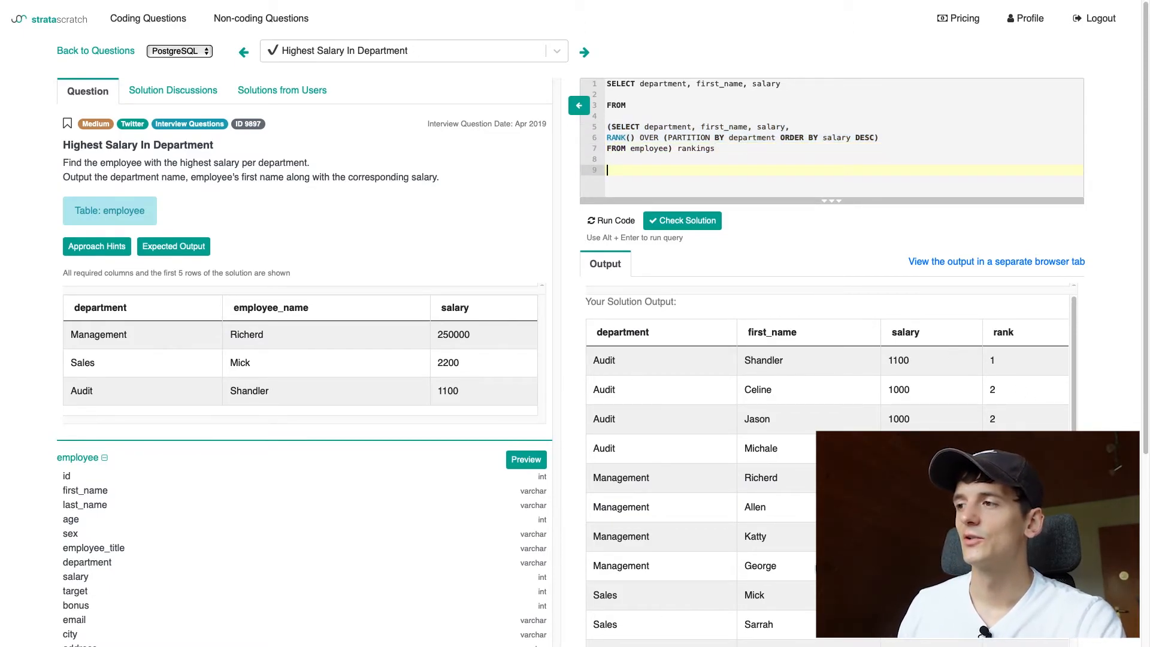
mouse_move(898, 292)
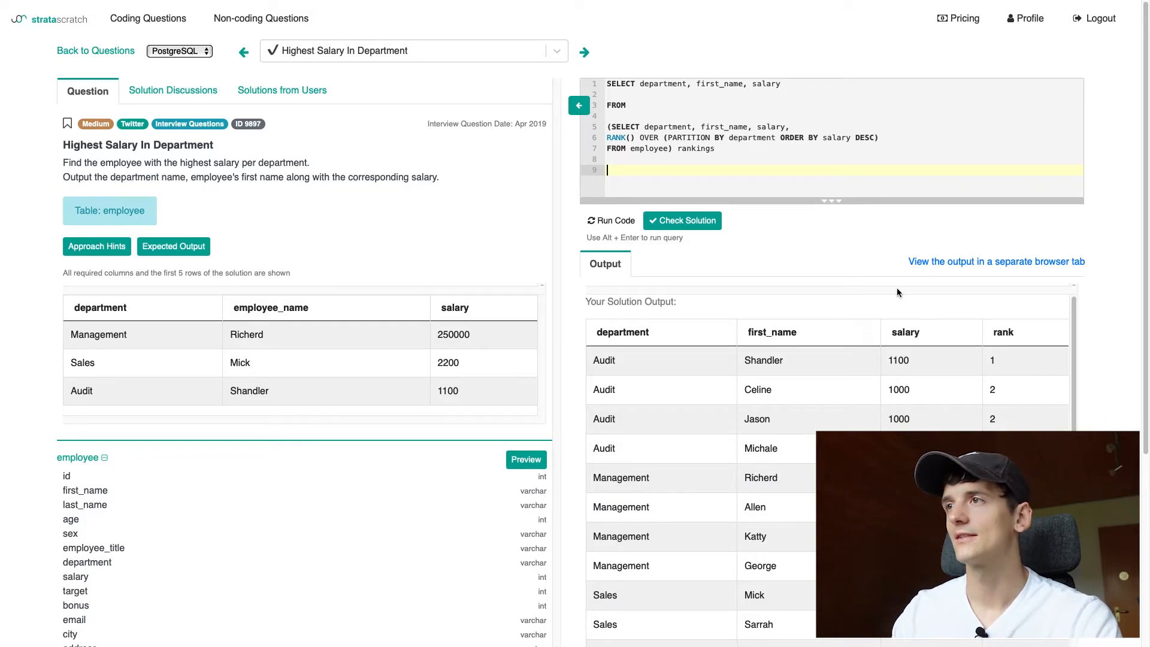
- Filter the outer query with WHERE r = 1 and alias the RANK() column AS r
text(WHERE r)
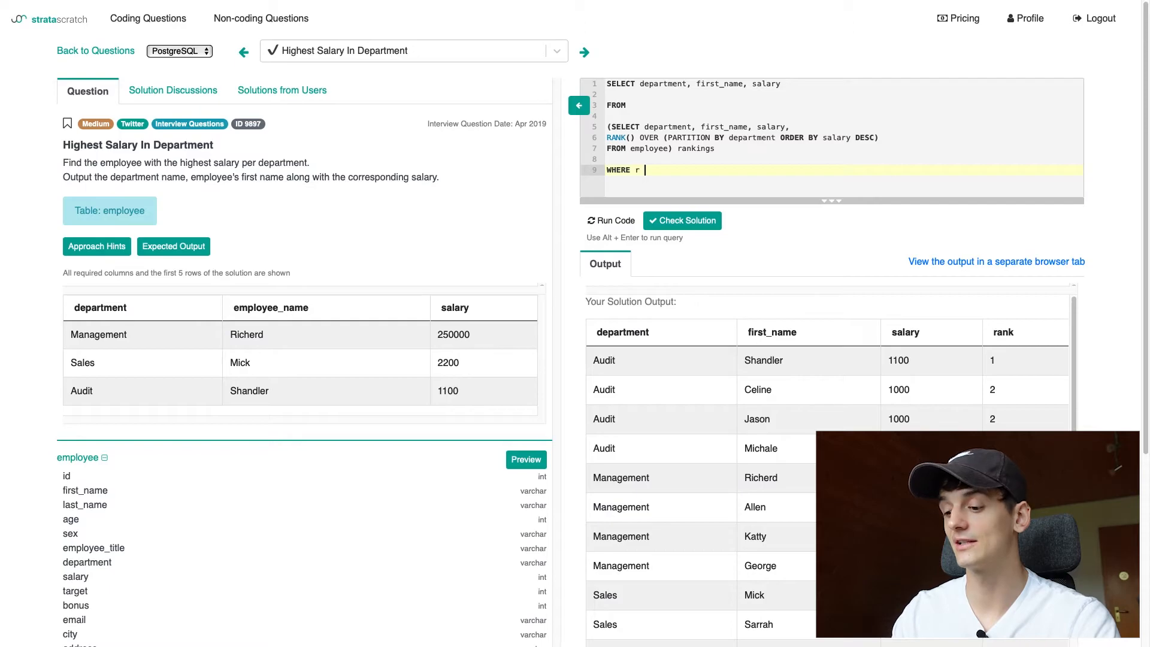
text(= 1)
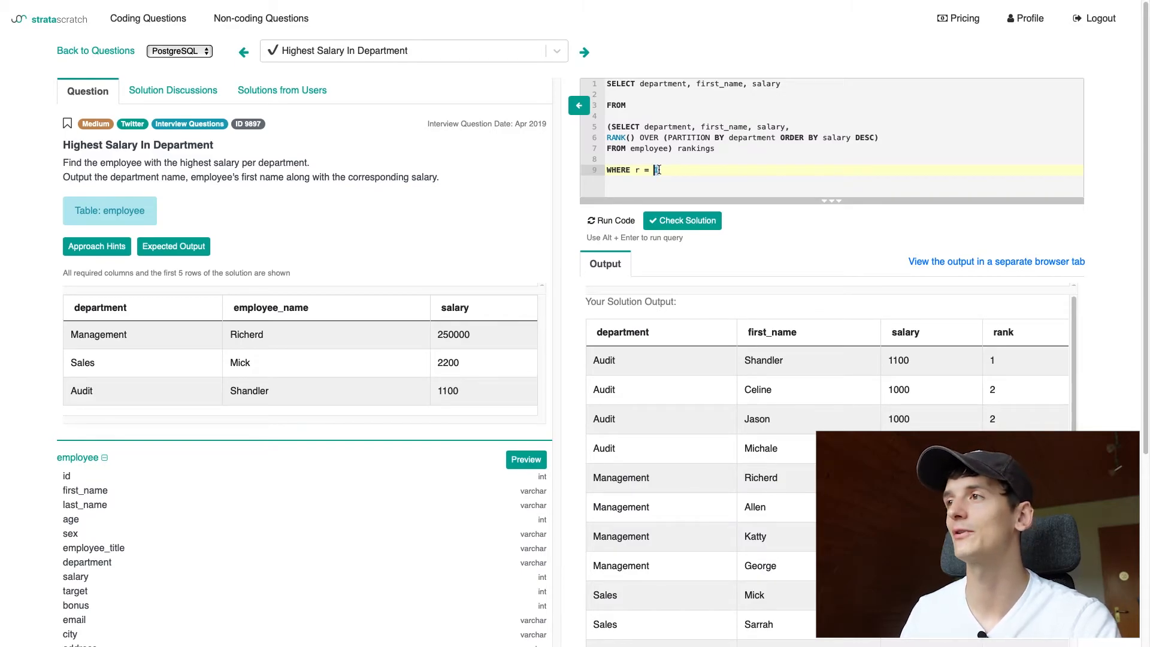
text(1)
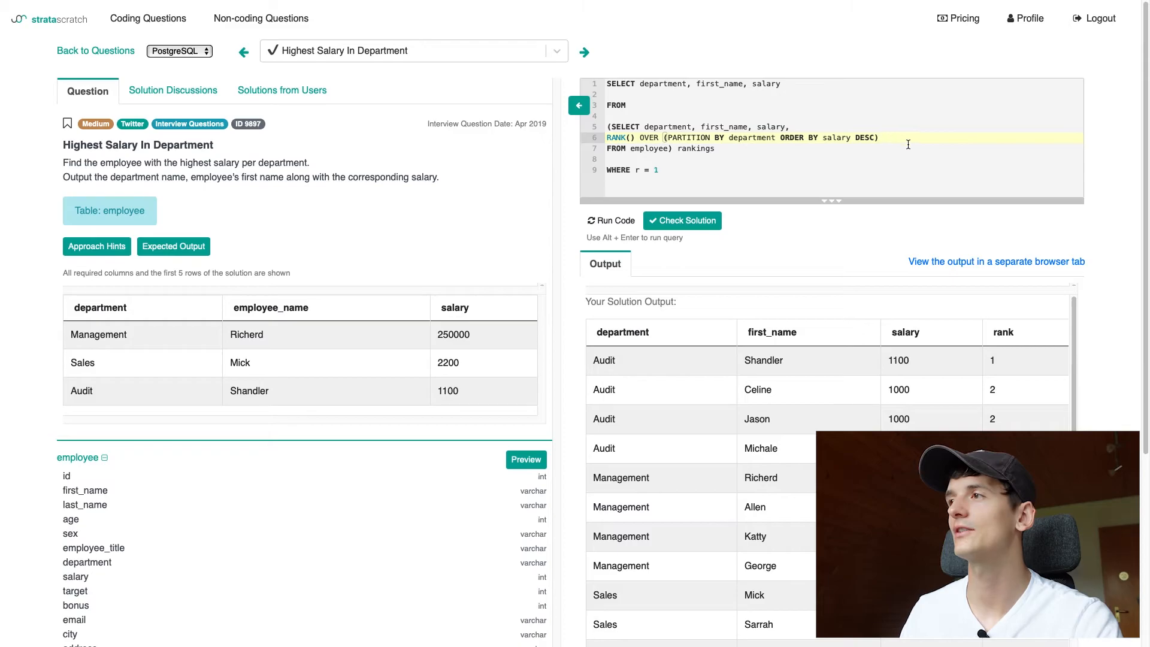
text(AS r)
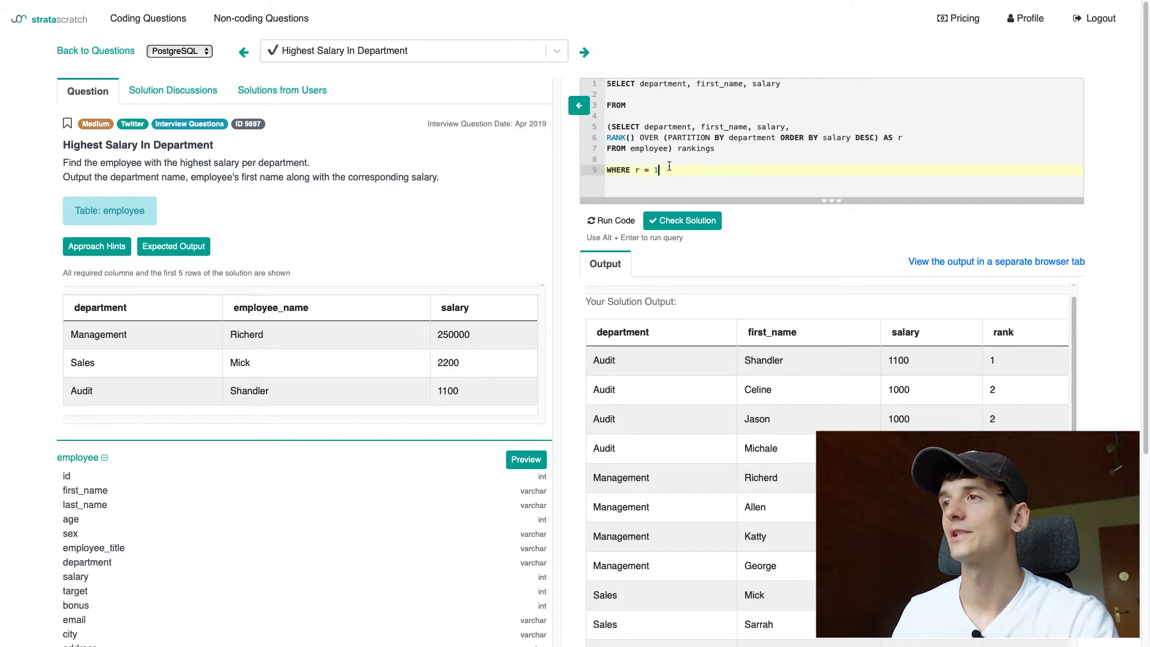
- Run the query returning Shandler, Richerd and Mick, then submit it for checking
click(611, 220)
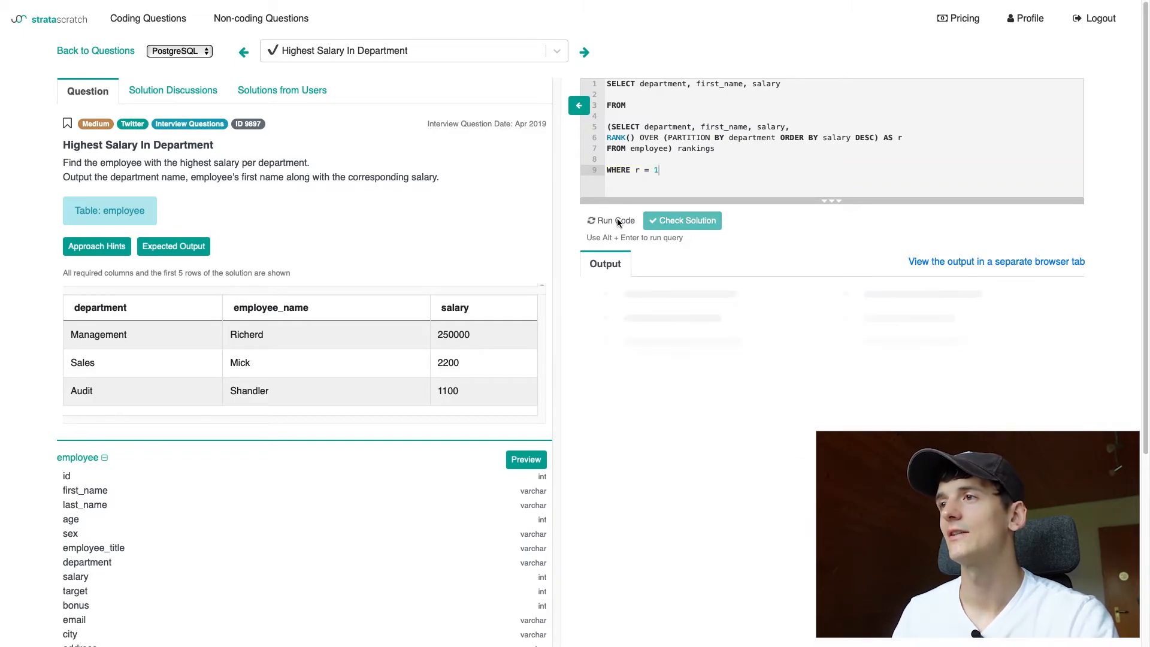
click(611, 220)
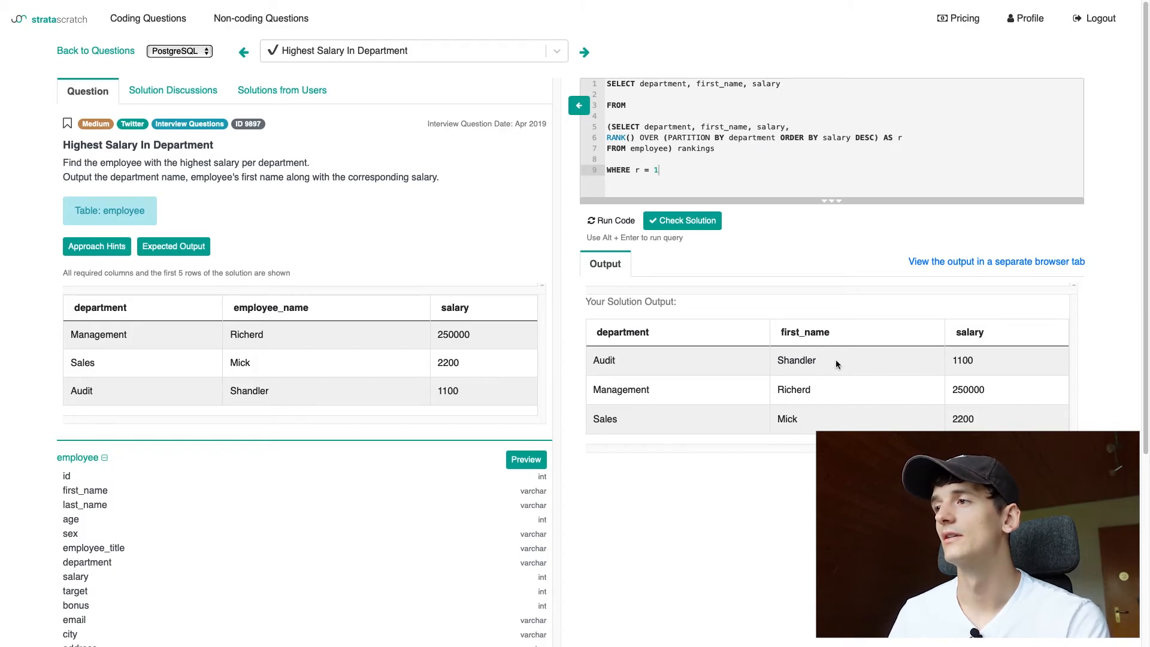
mouse_move(990, 337)
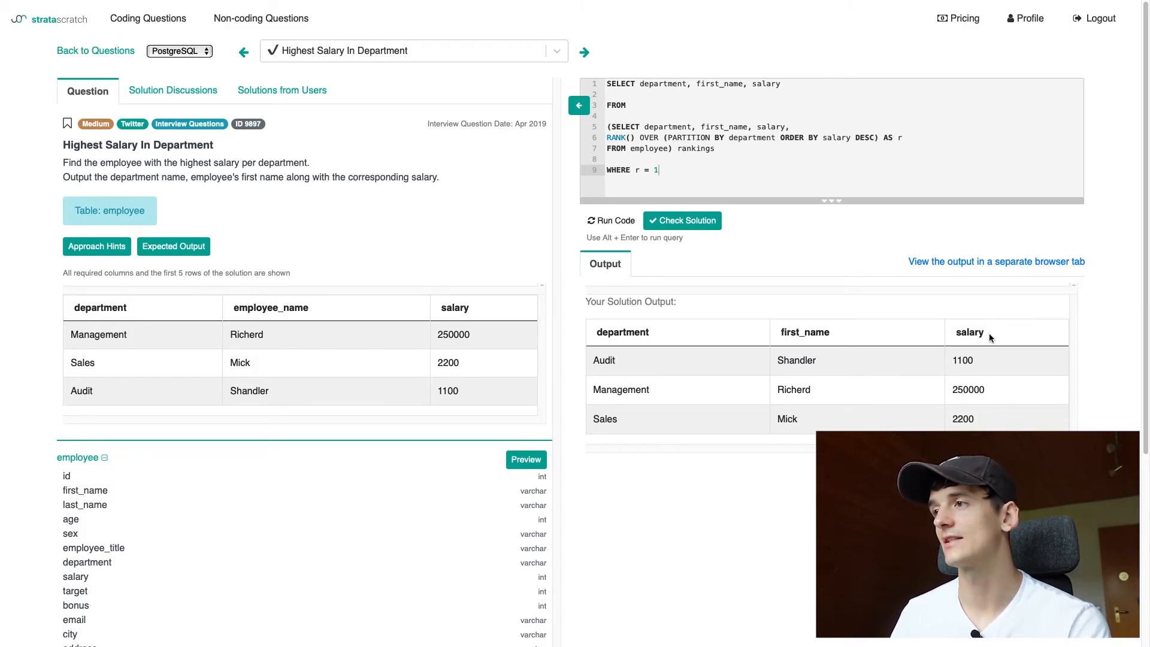
mouse_move(1010, 338)
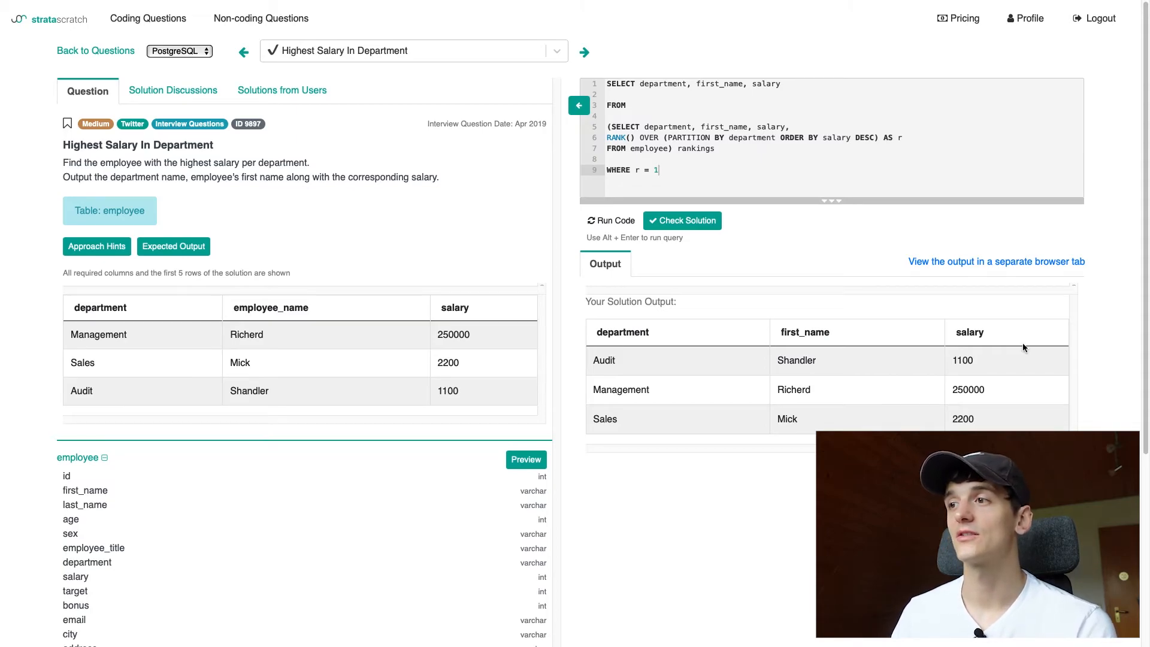
mouse_move(52, 171)
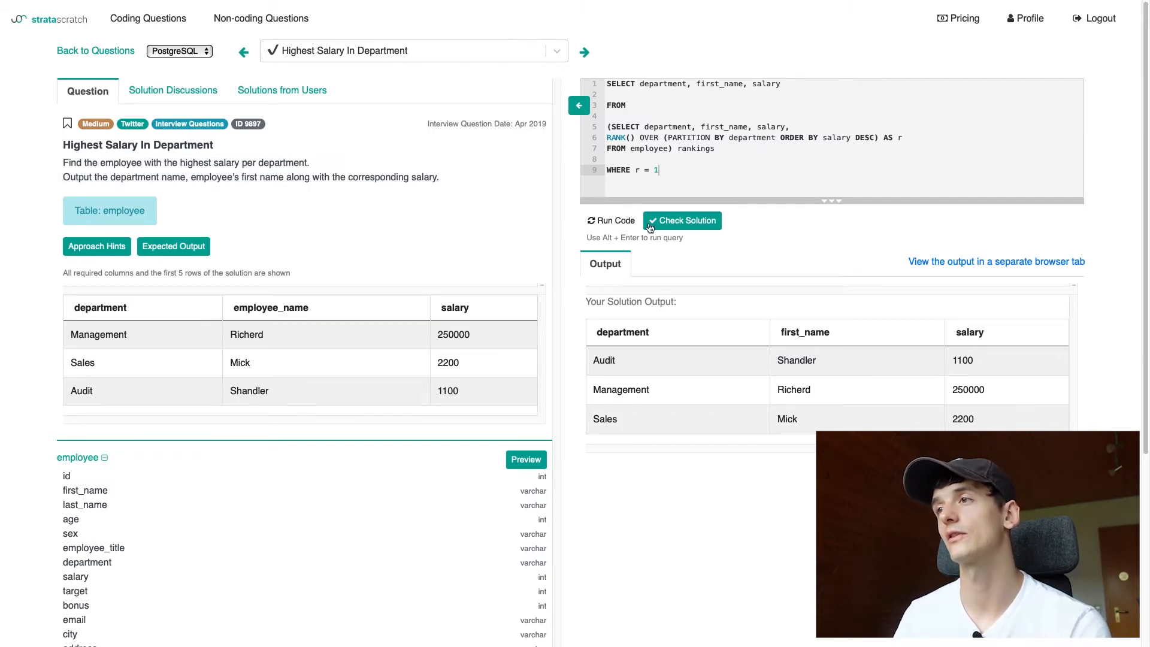
click(682, 220)
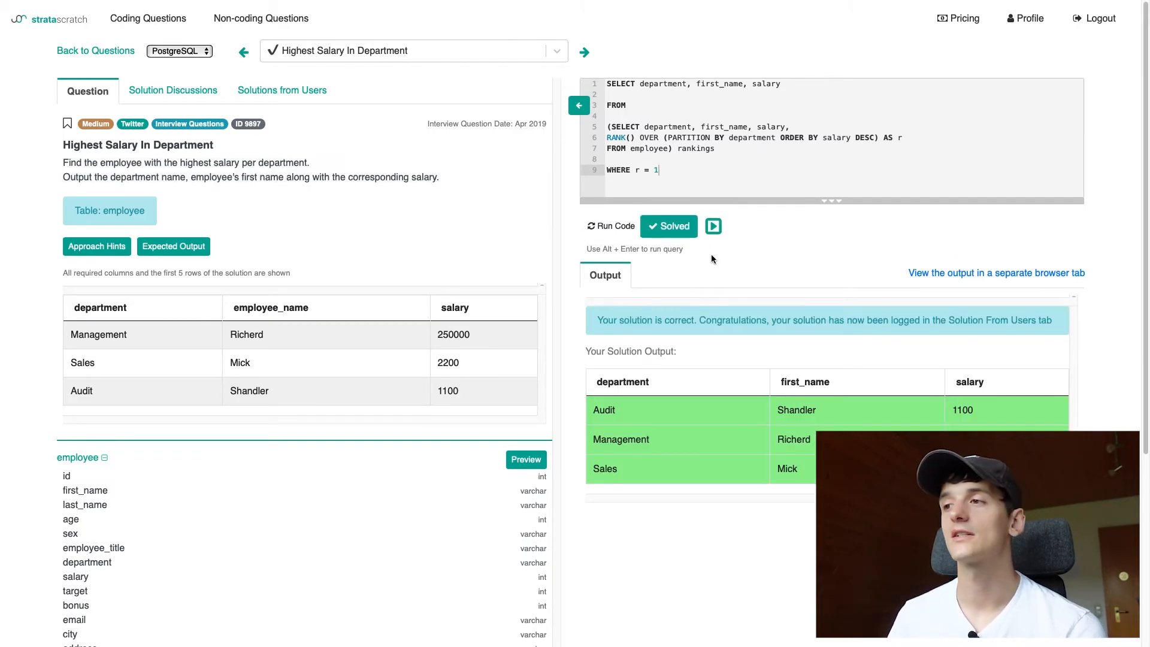